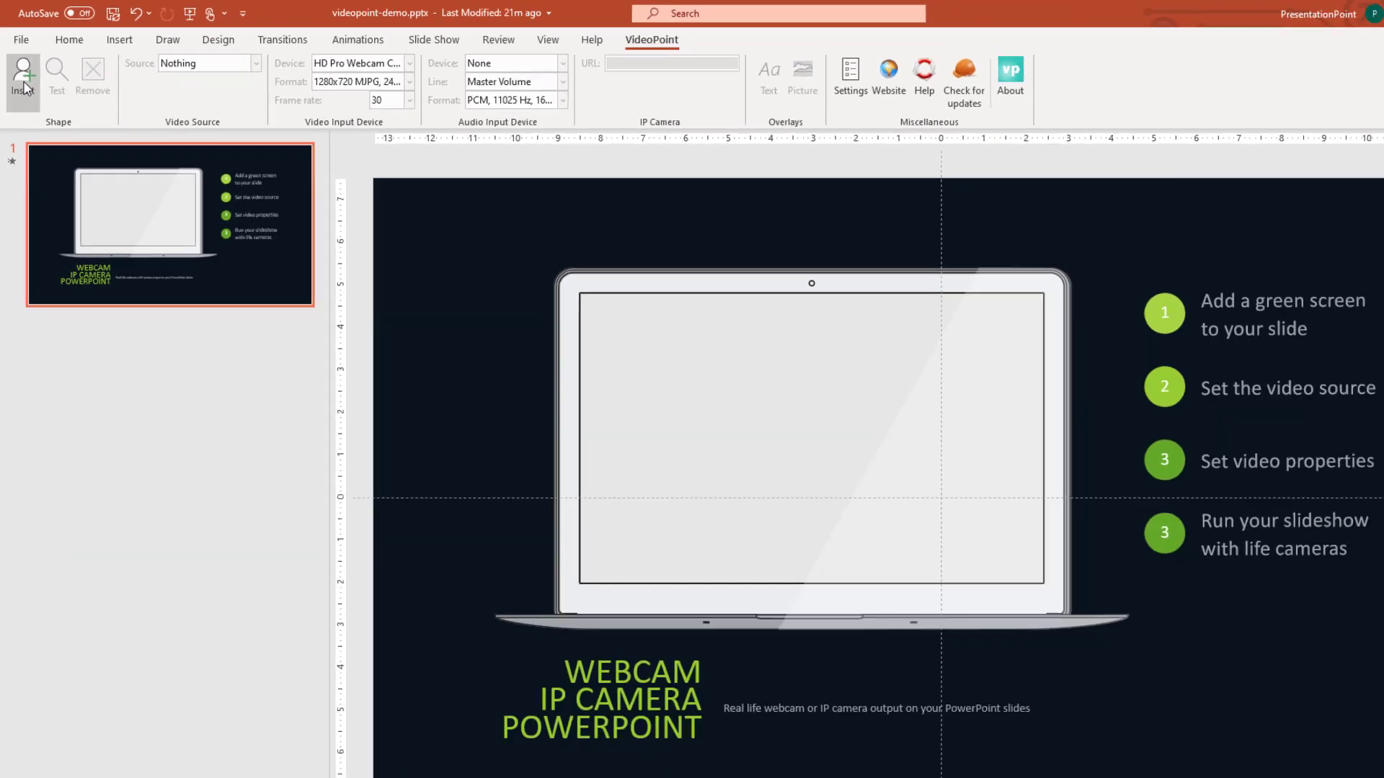
Insert a VideoPoint green screen shape and stretch it to fill the laptop screen.
click(21, 68)
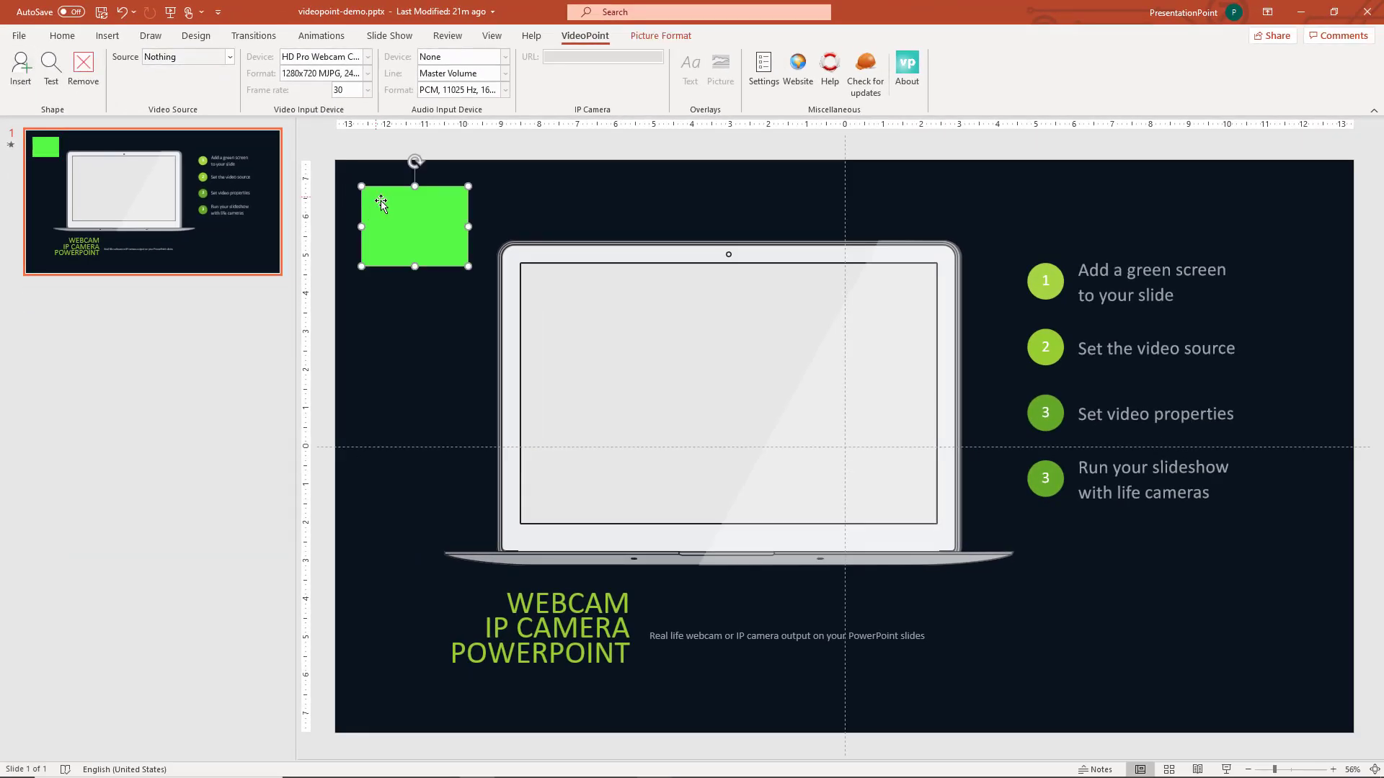
drag(413, 224, 581, 307)
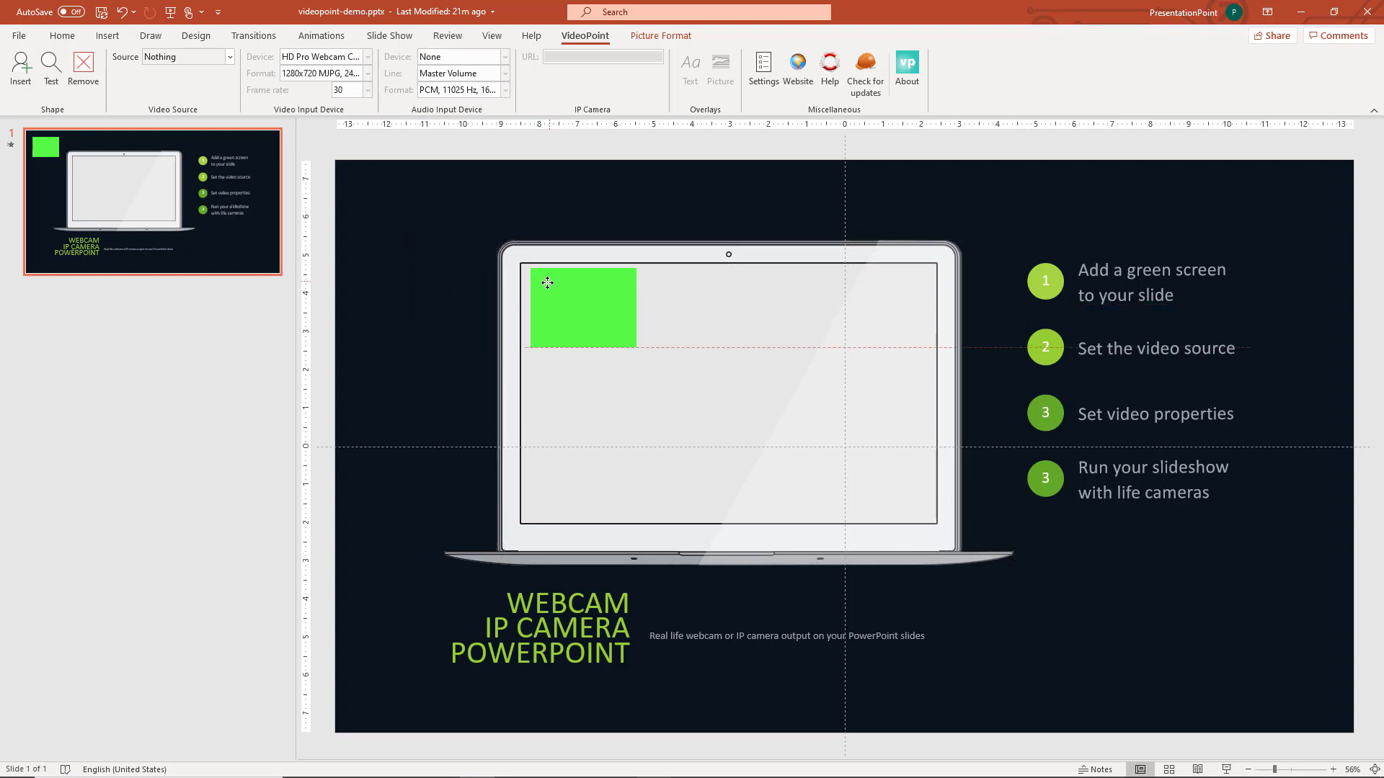
click(577, 306)
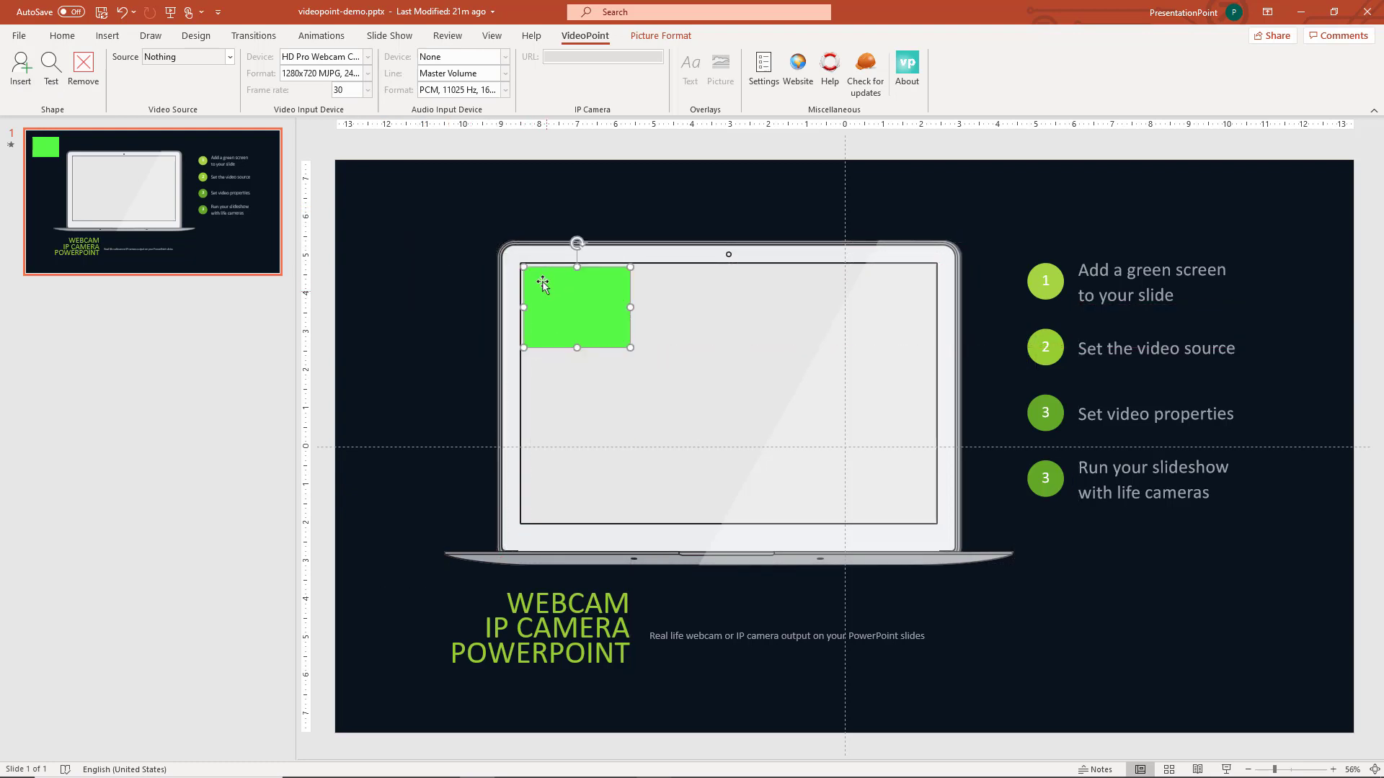
drag(632, 347, 924, 498)
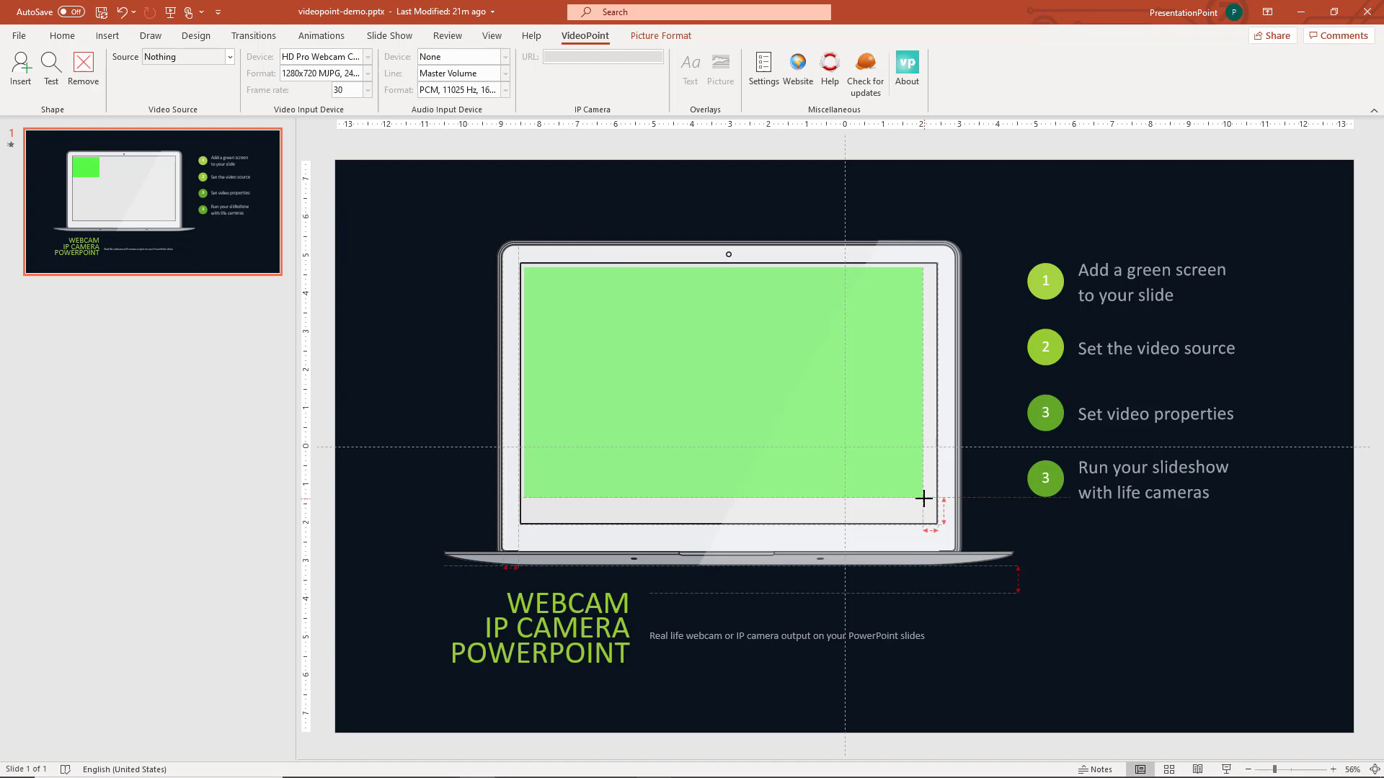
drag(924, 499, 933, 518)
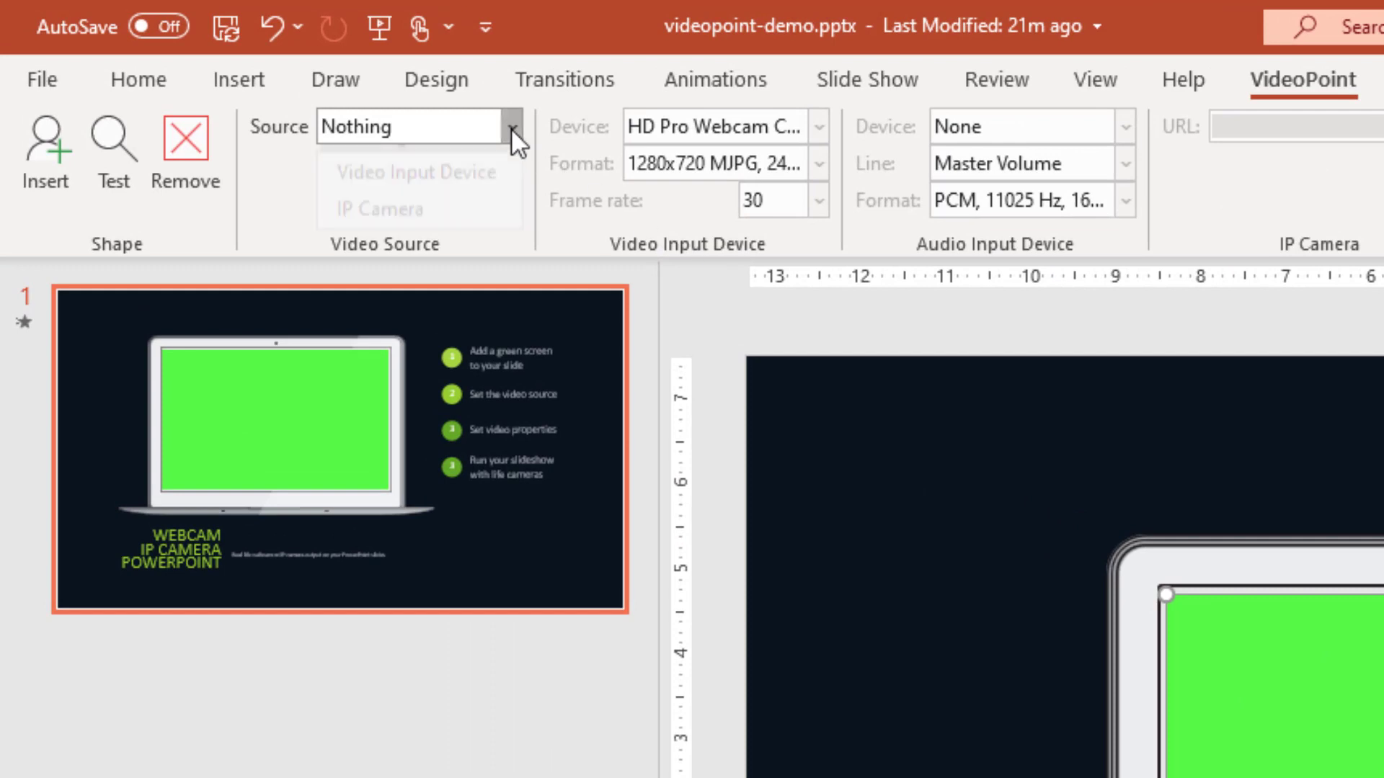
Open the VideoPoint Source list showing Nothing, Video Input Device and IP Camera.
click(509, 127)
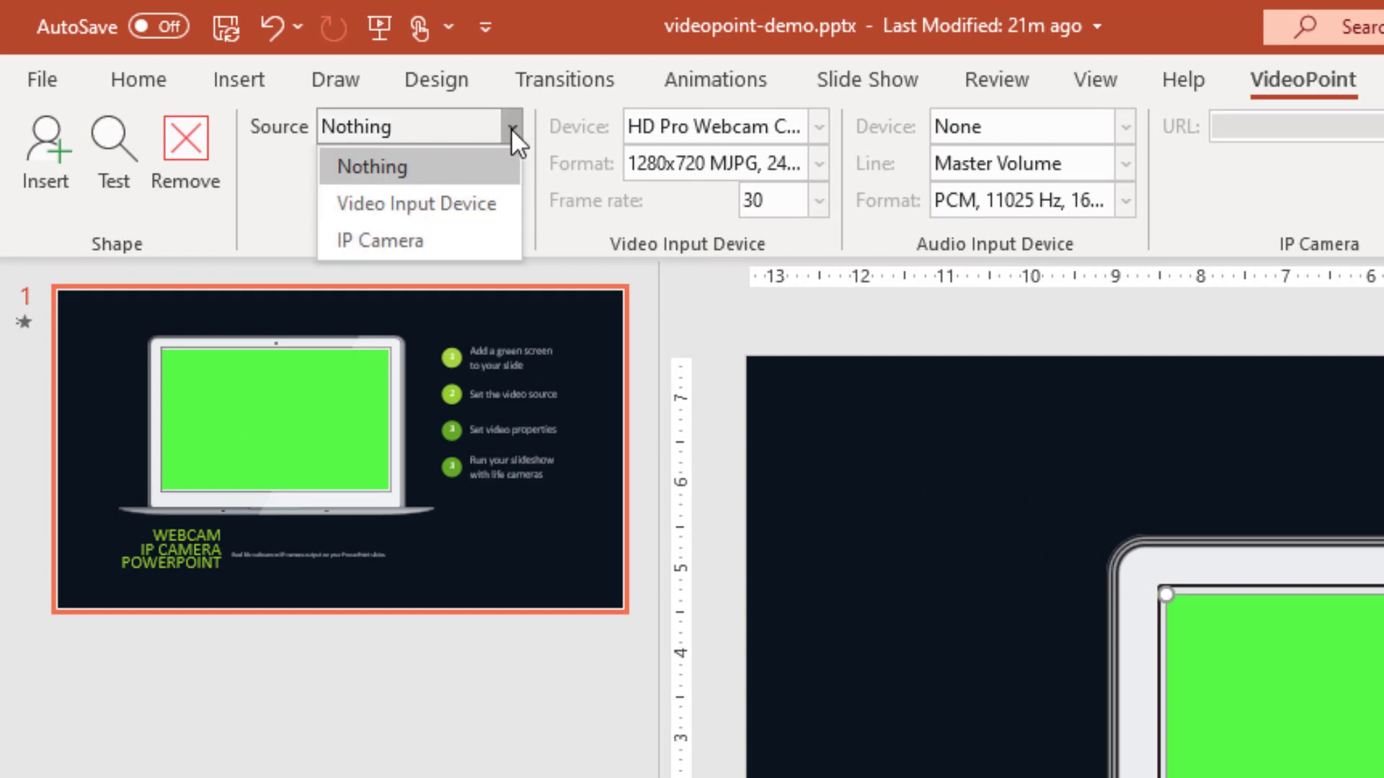
mouse_move(415, 204)
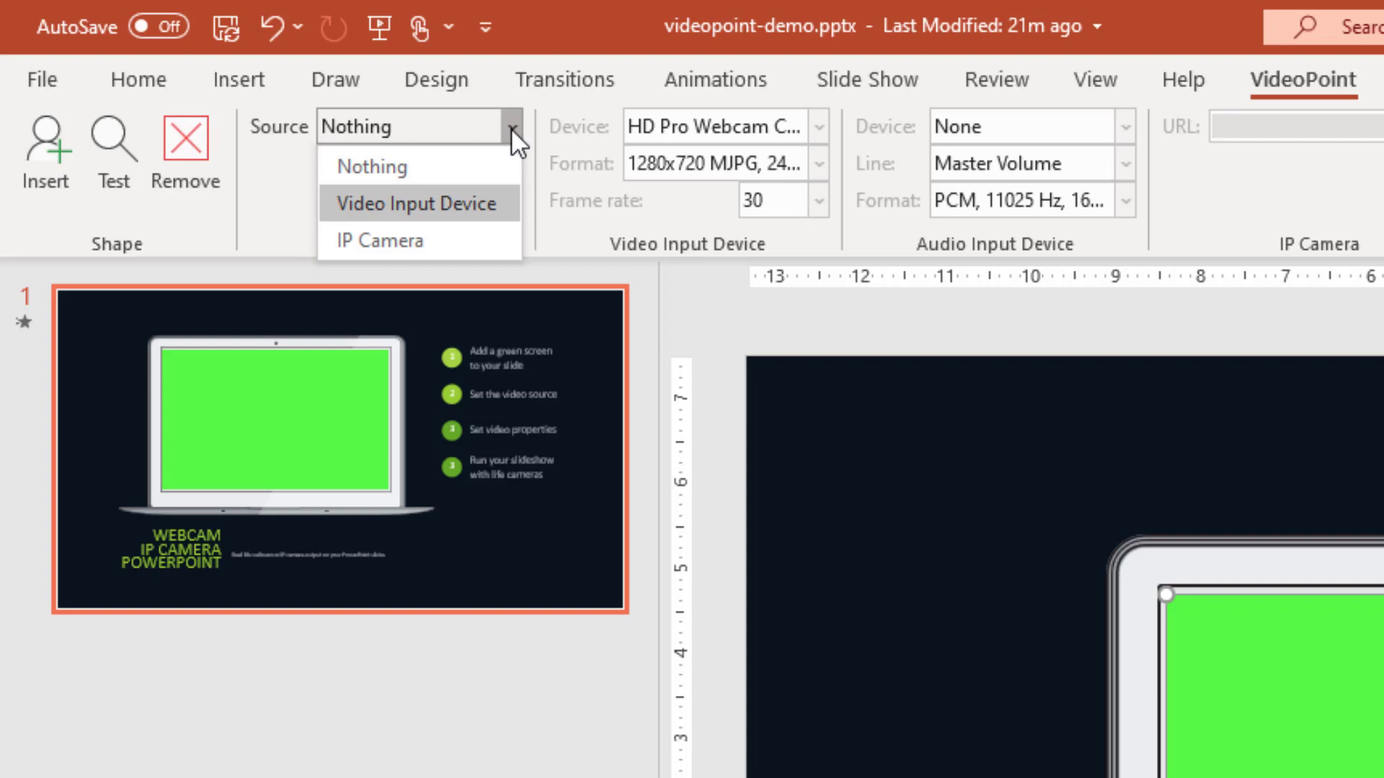
mouse_move(379, 241)
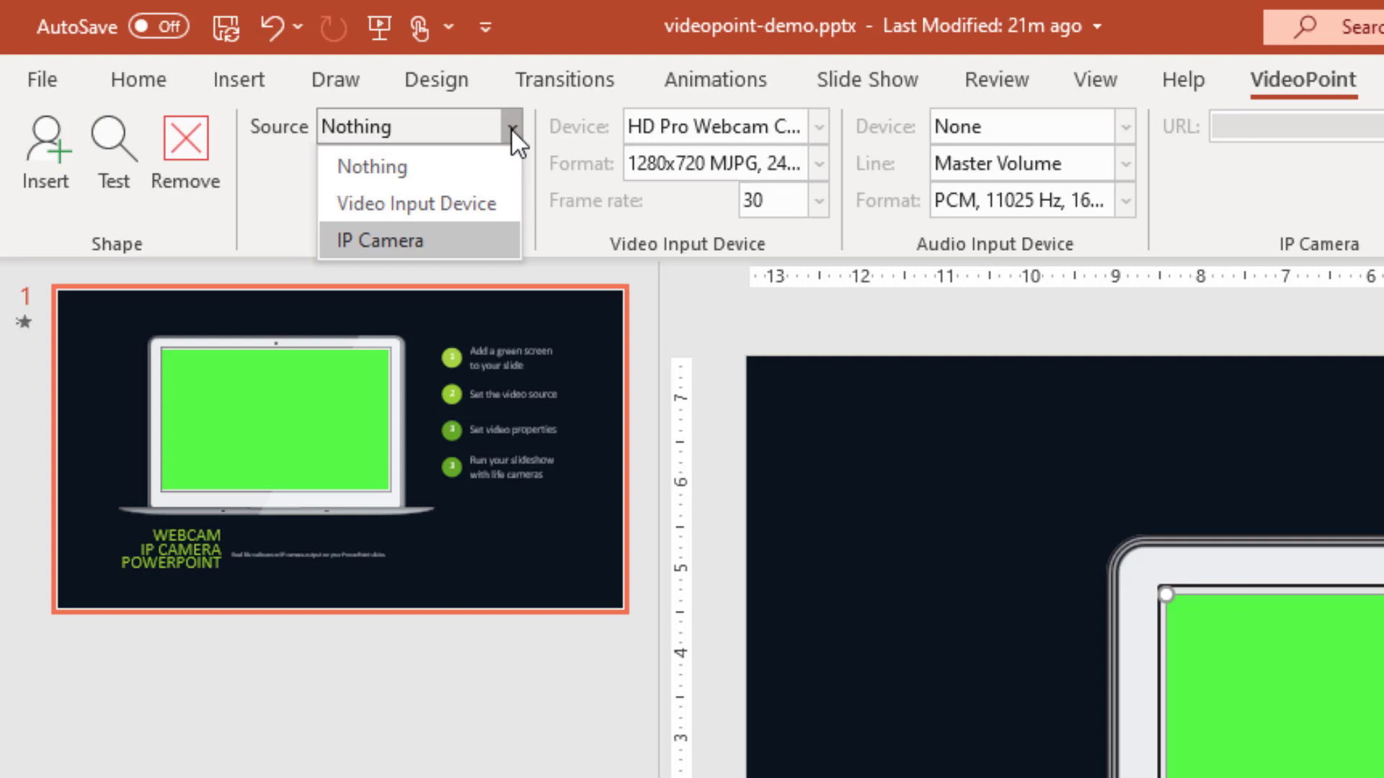
mouse_move(416, 204)
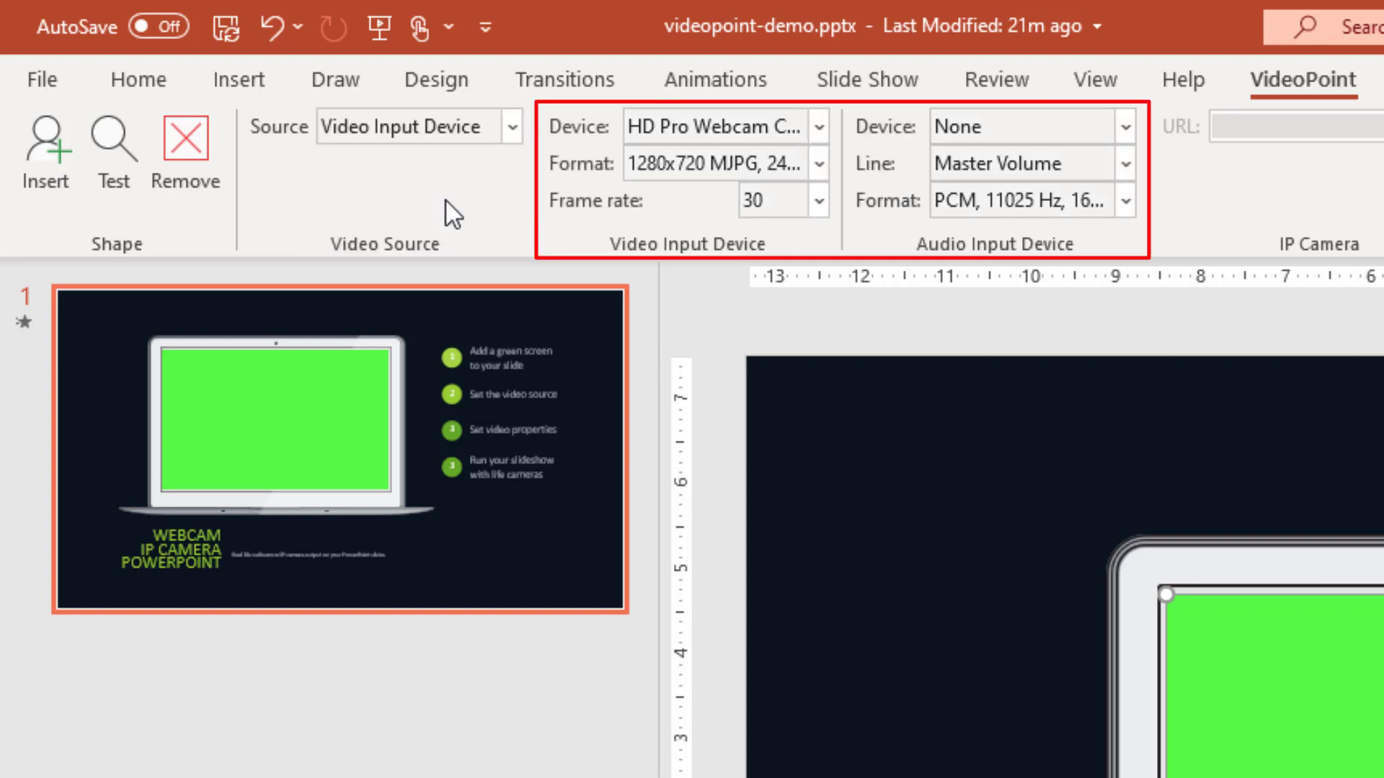
mouse_move(628, 280)
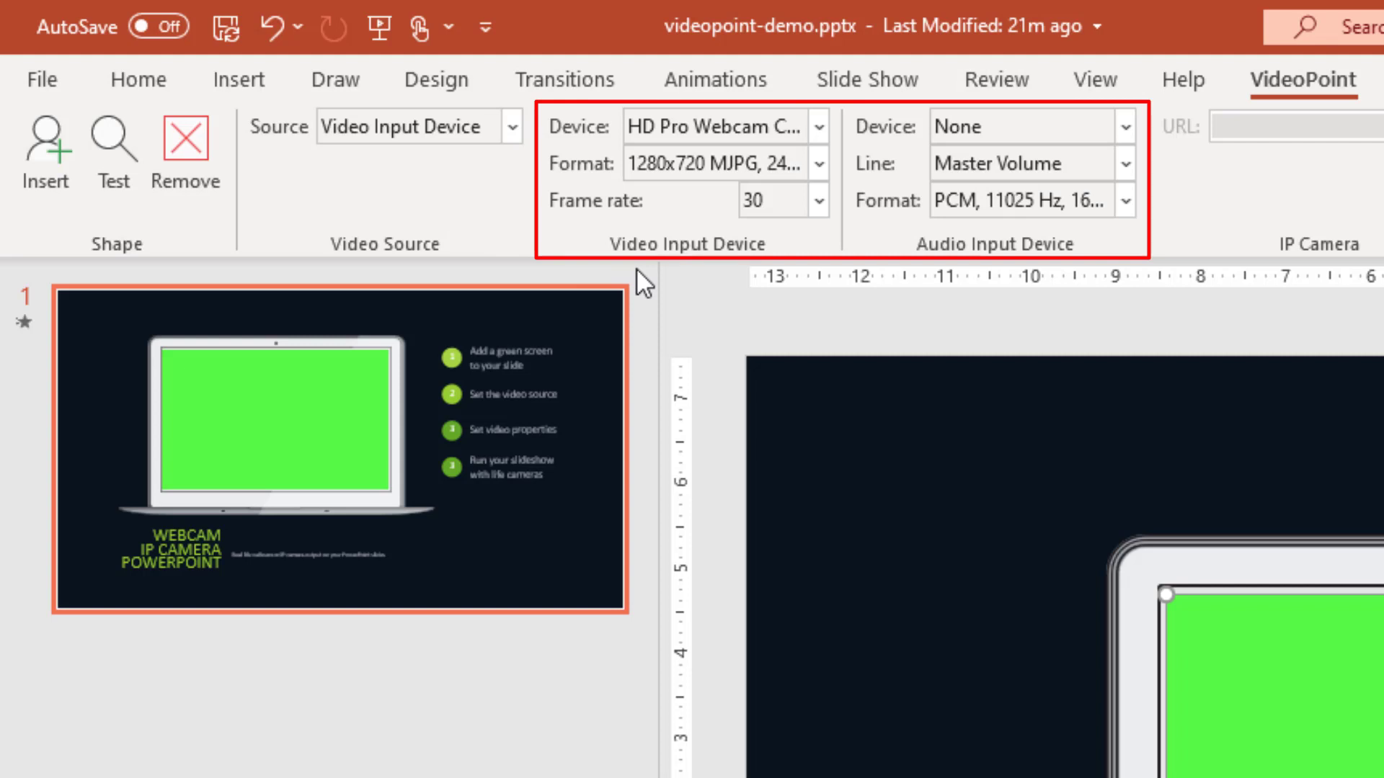
mouse_move(893, 235)
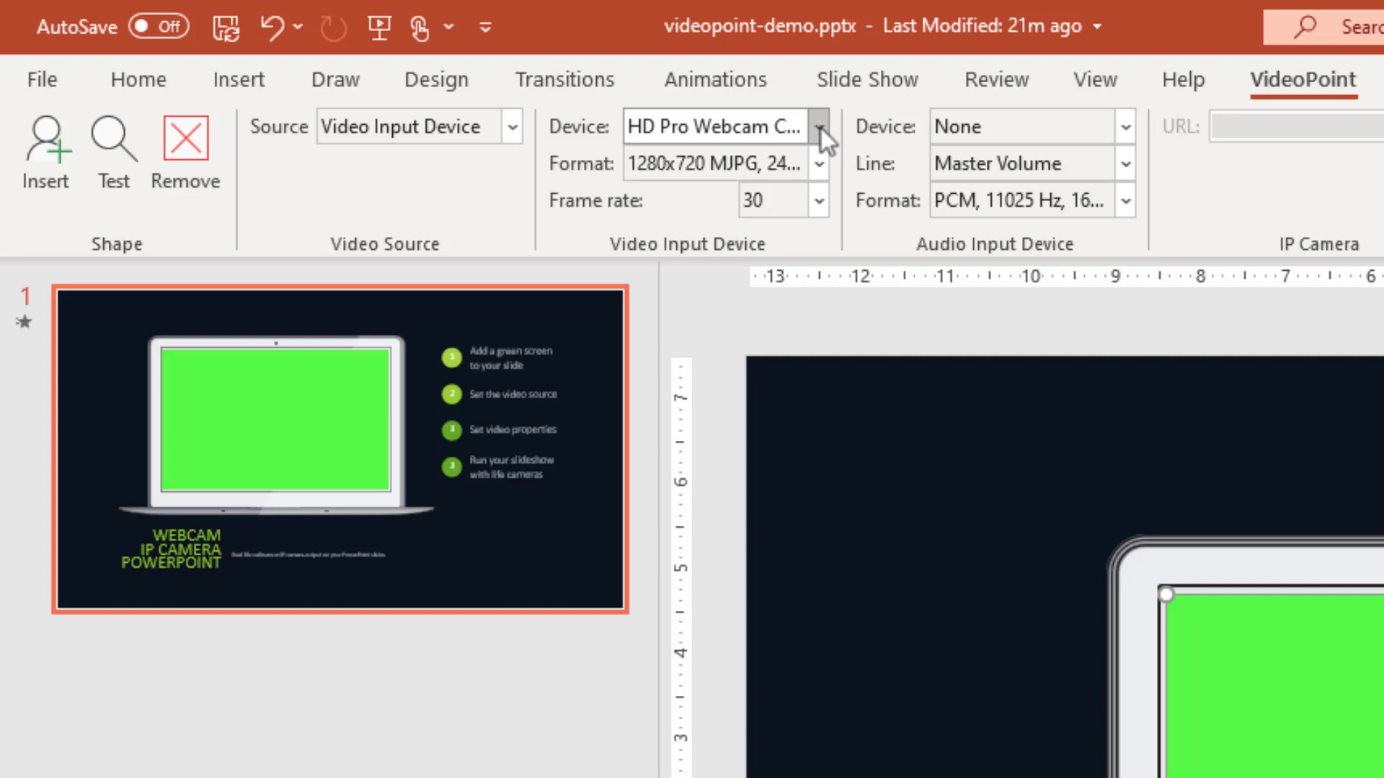
Keep HD Pro Webcam C920 at 1280x720 MJPG and use its microphone for audio.
click(818, 127)
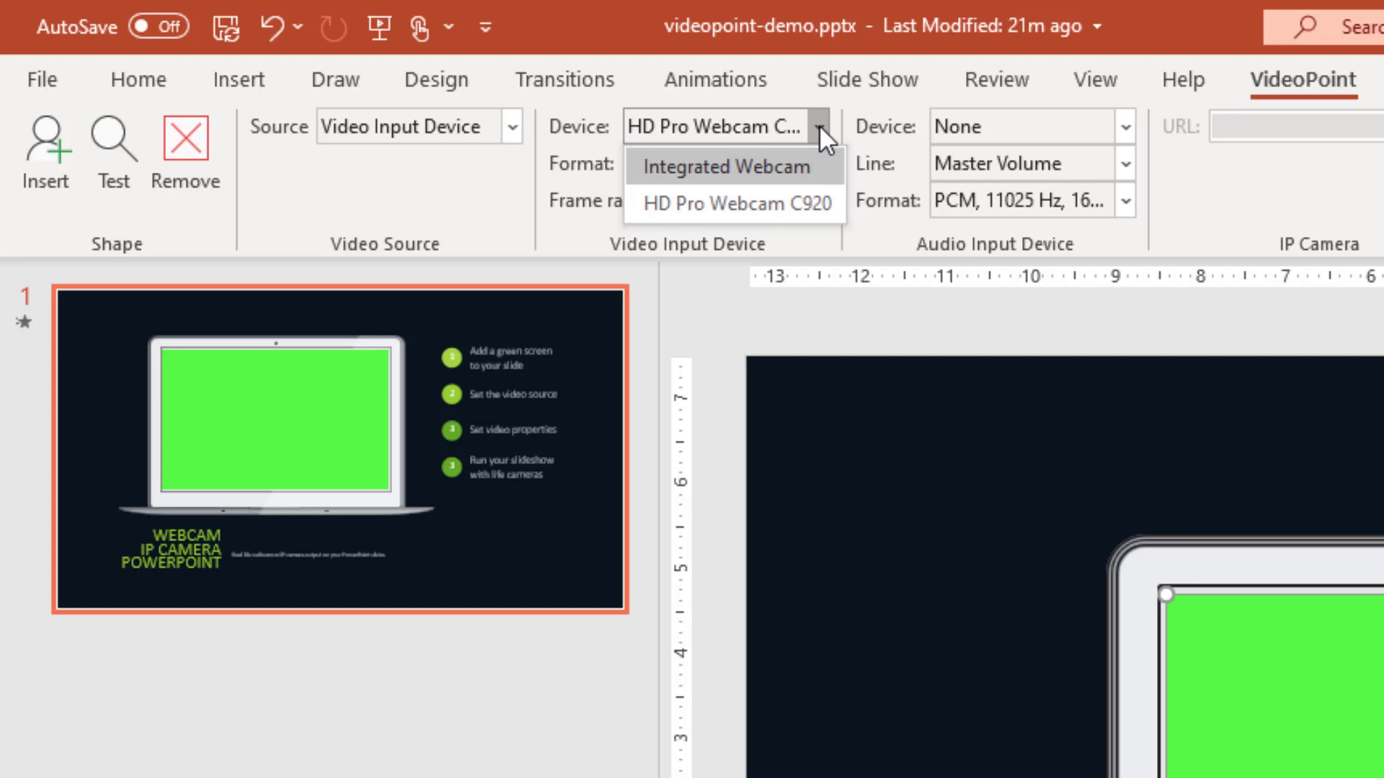
mouse_move(763, 166)
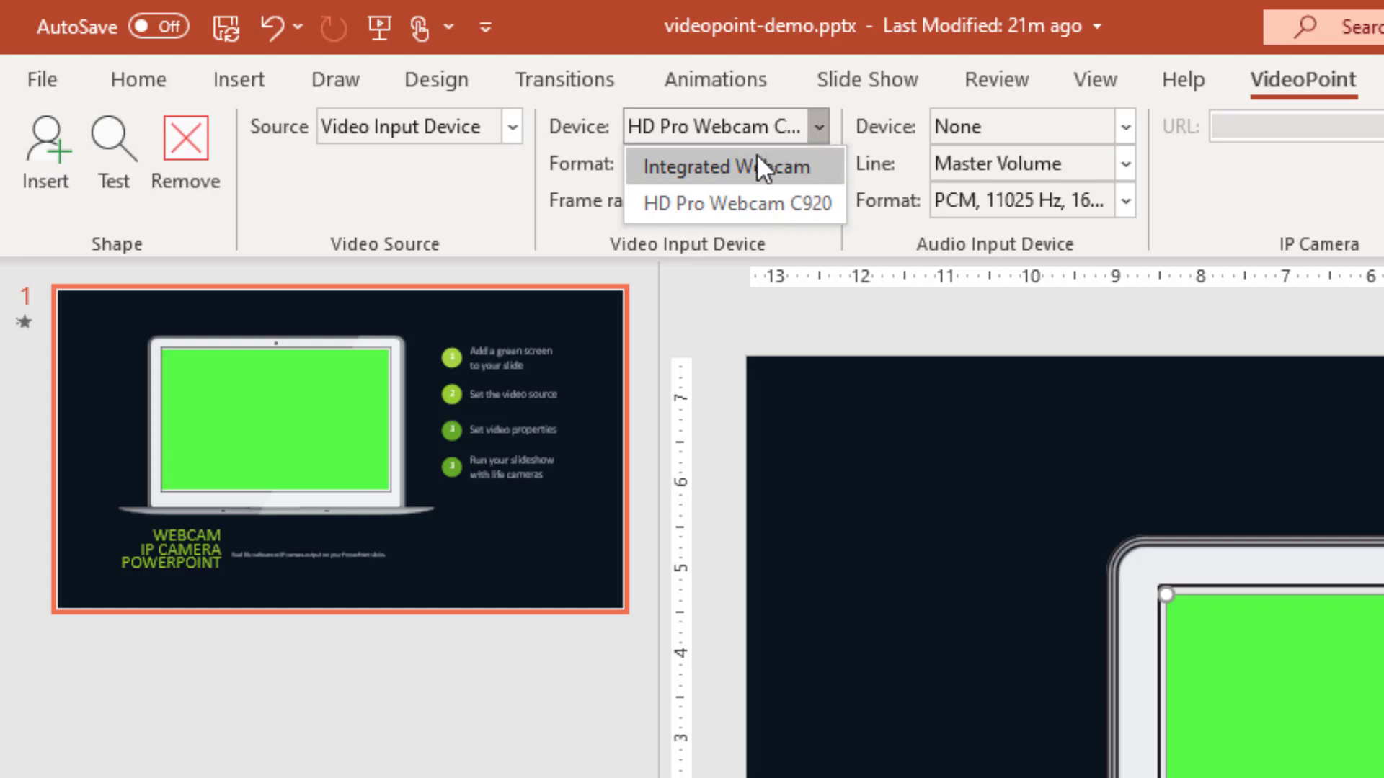
mouse_move(745, 209)
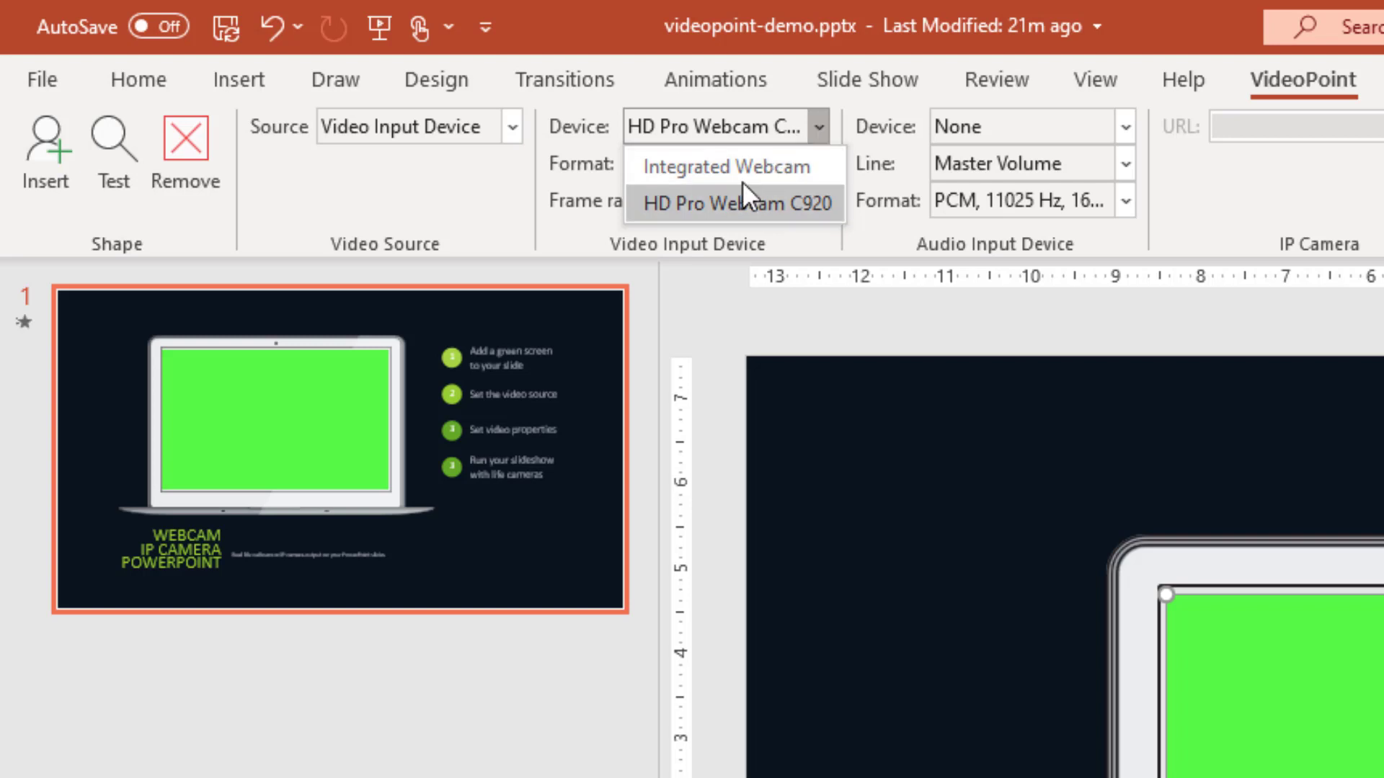
mouse_move(746, 209)
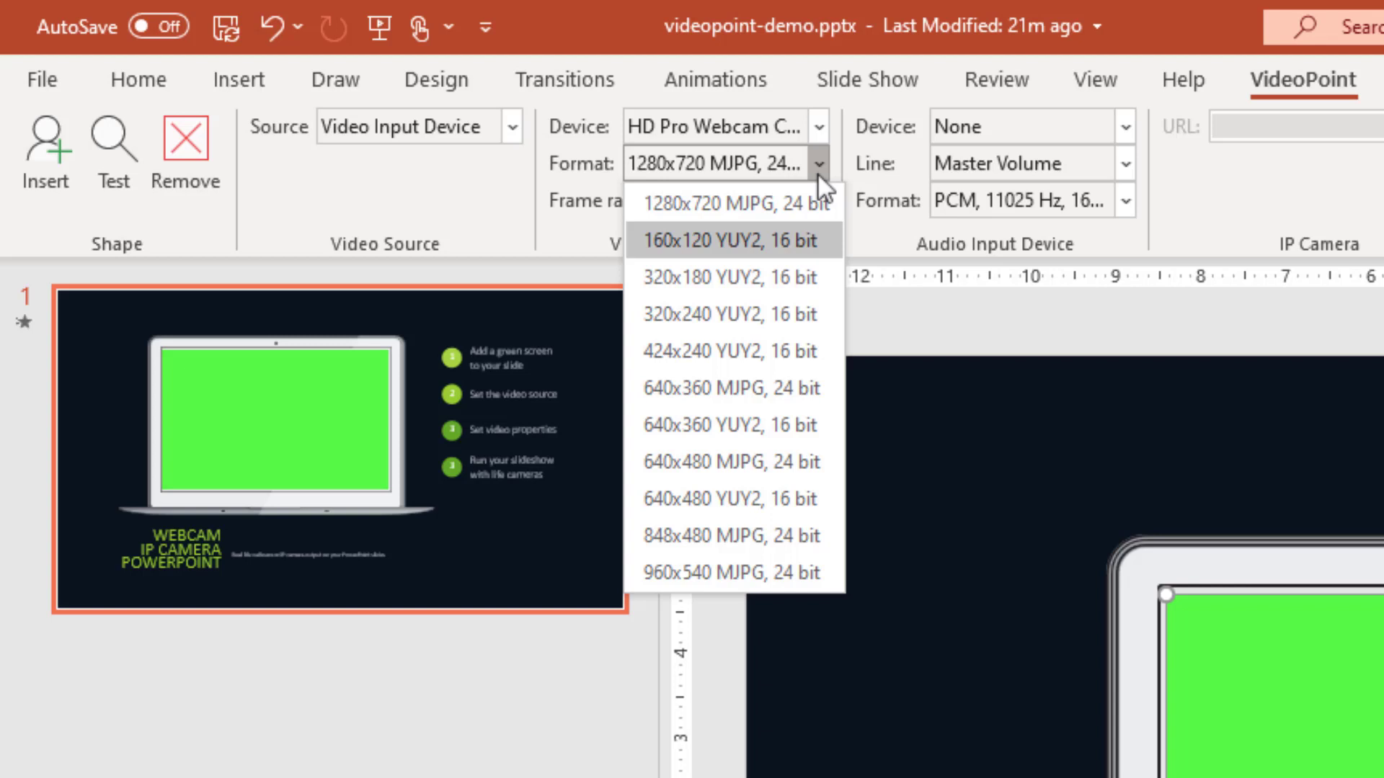
click(731, 201)
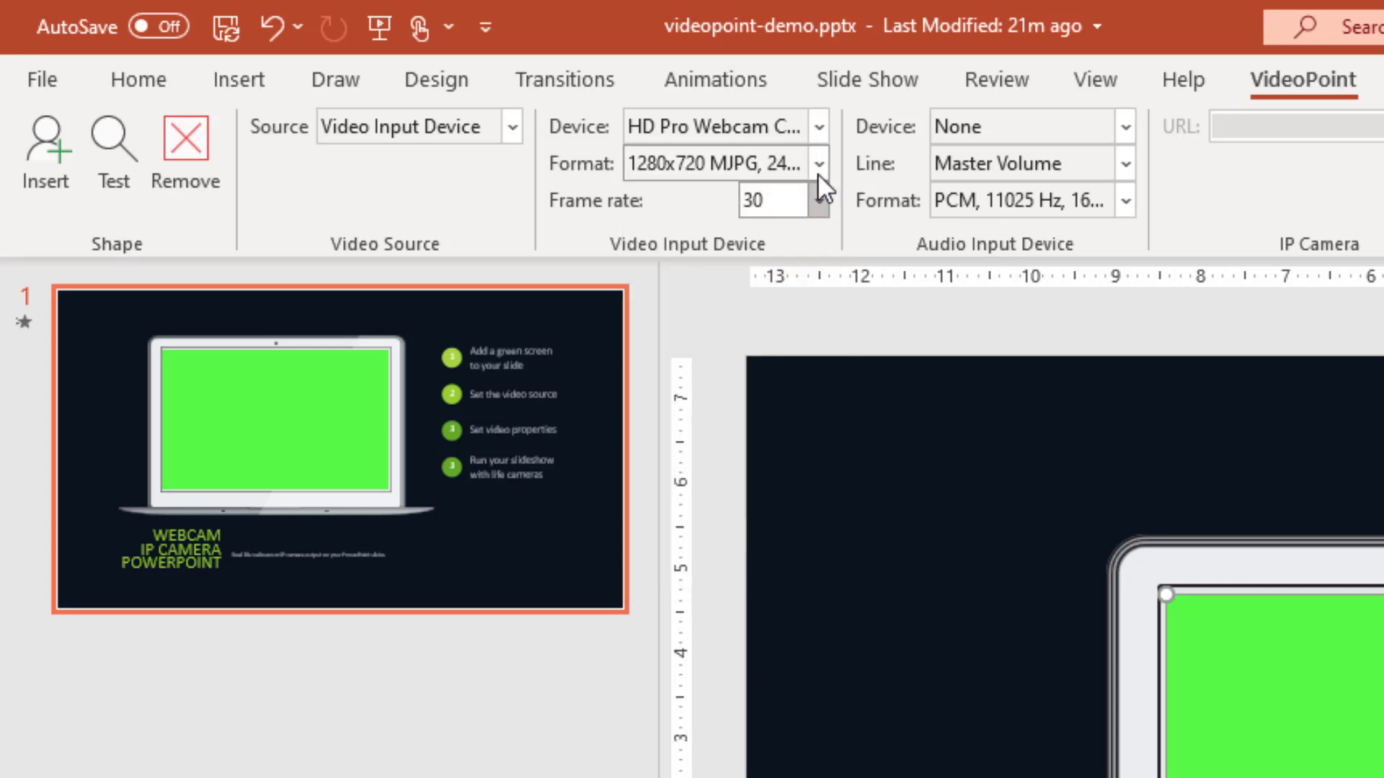
click(1124, 126)
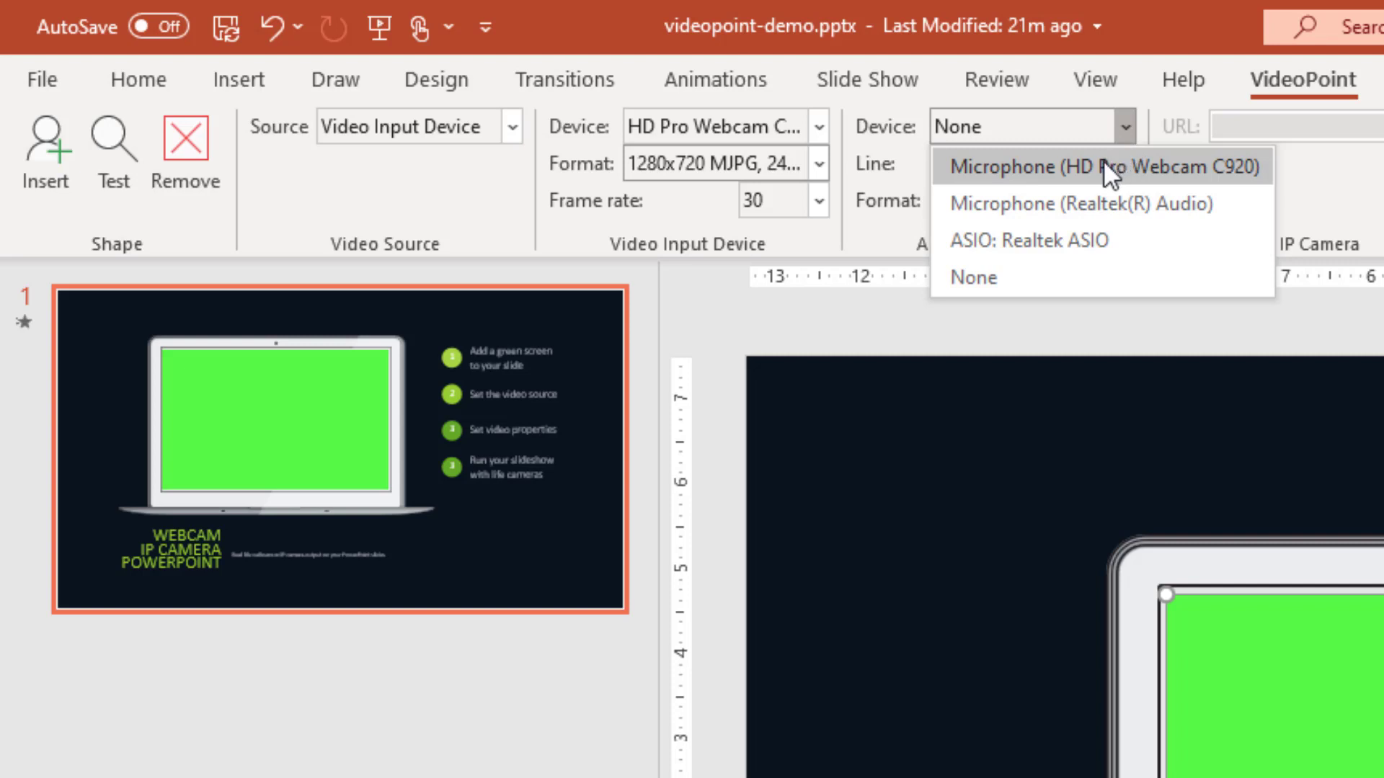
click(1094, 167)
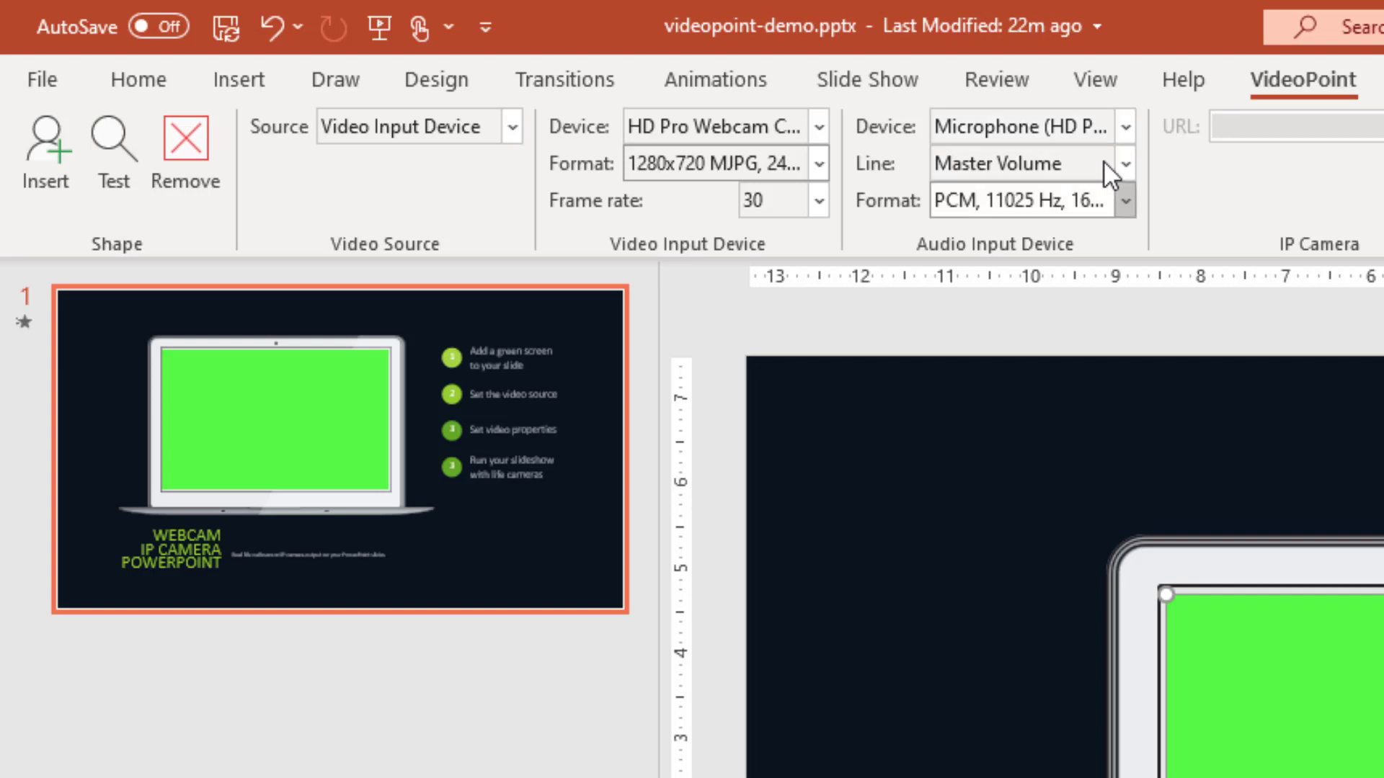
mouse_move(1110, 279)
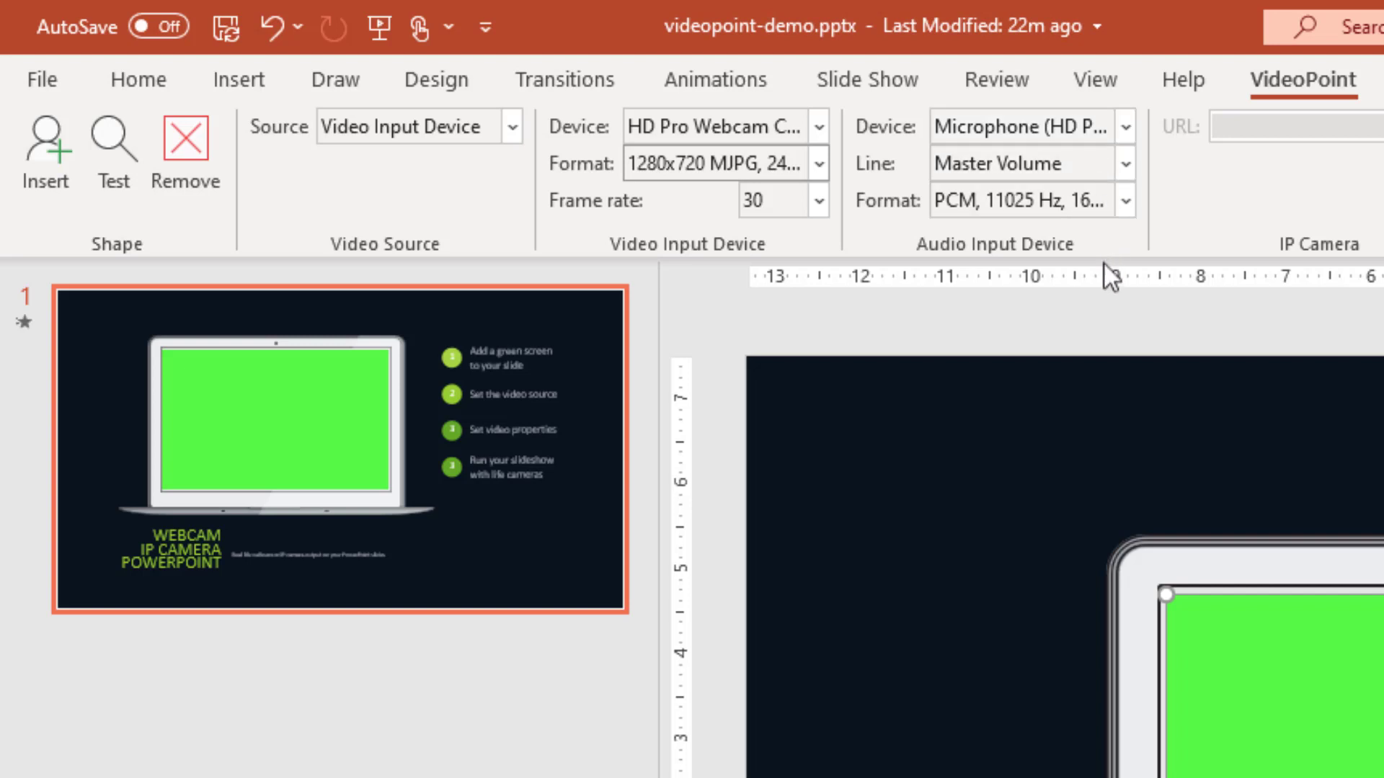
click(1124, 126)
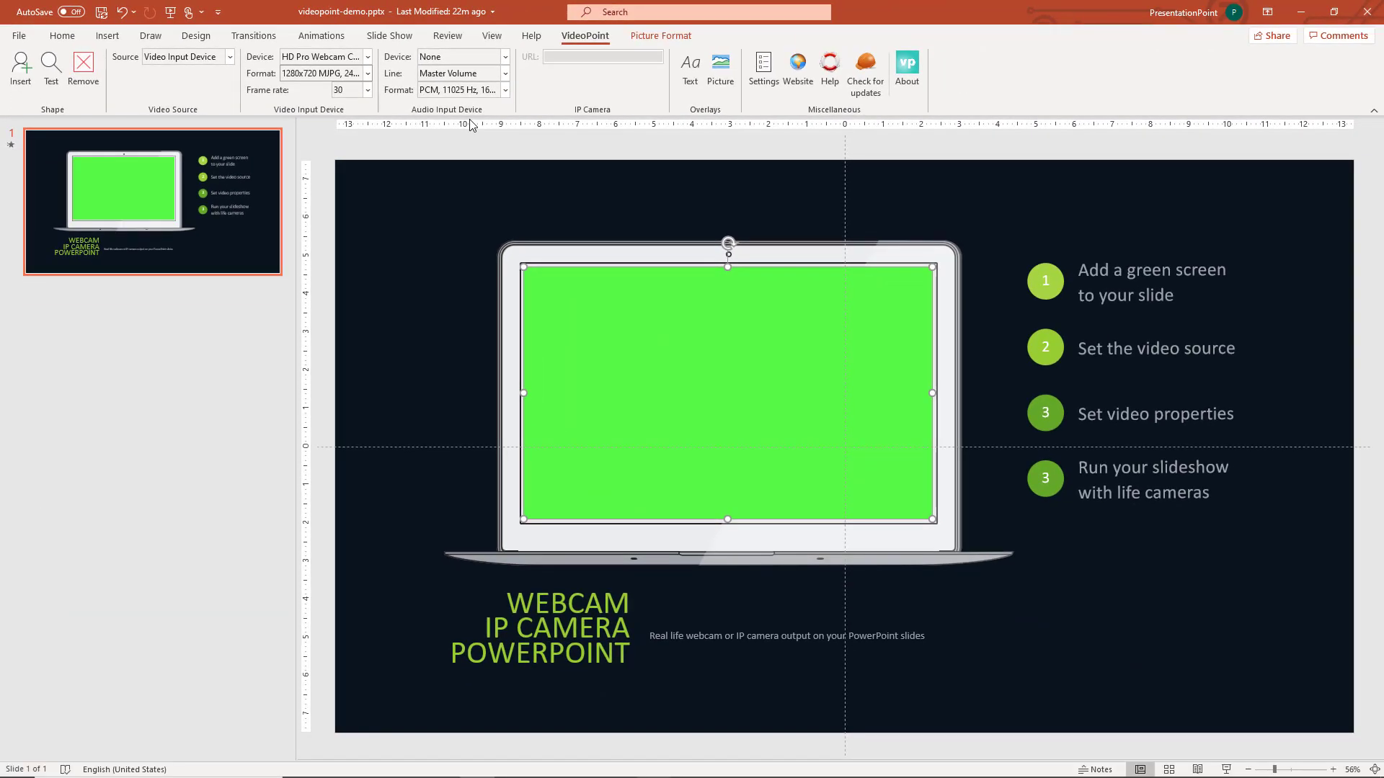
mouse_move(1136, 702)
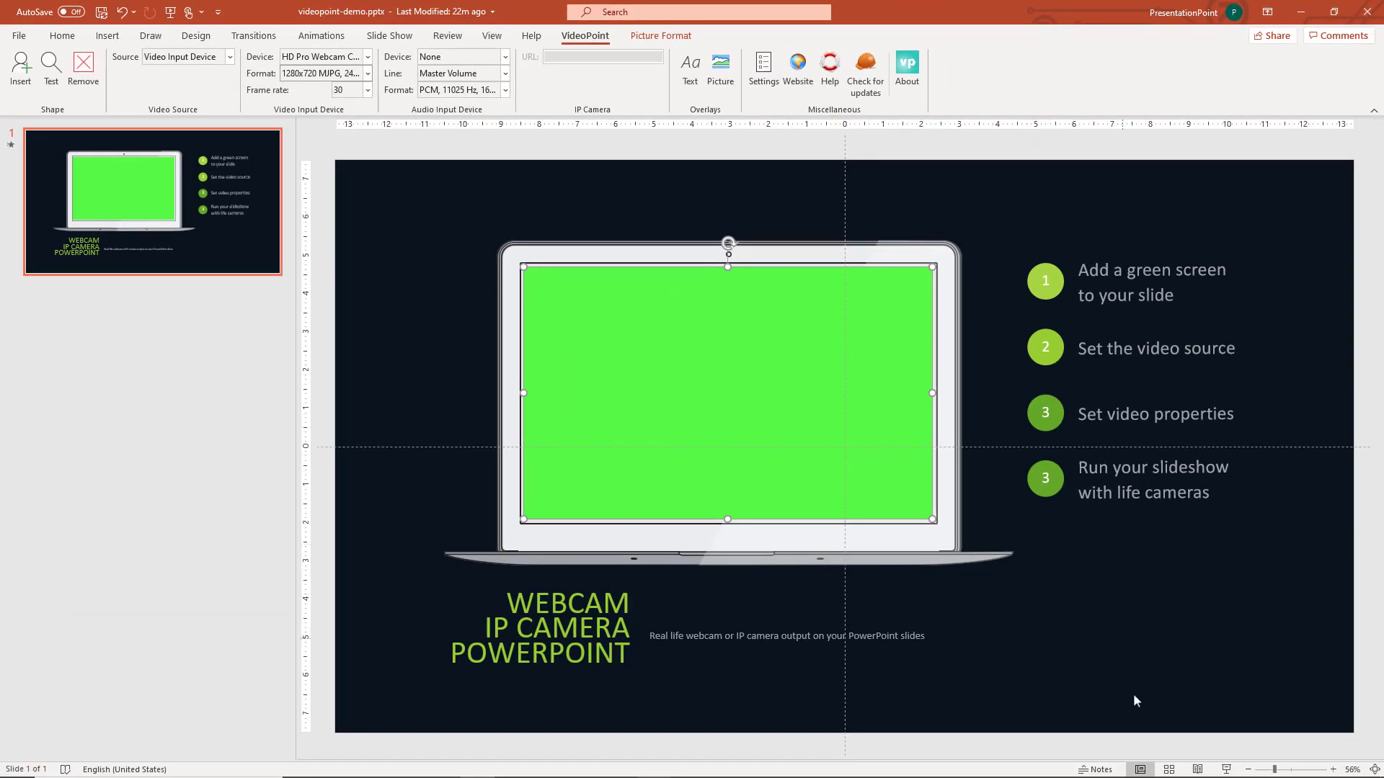
key(F5)
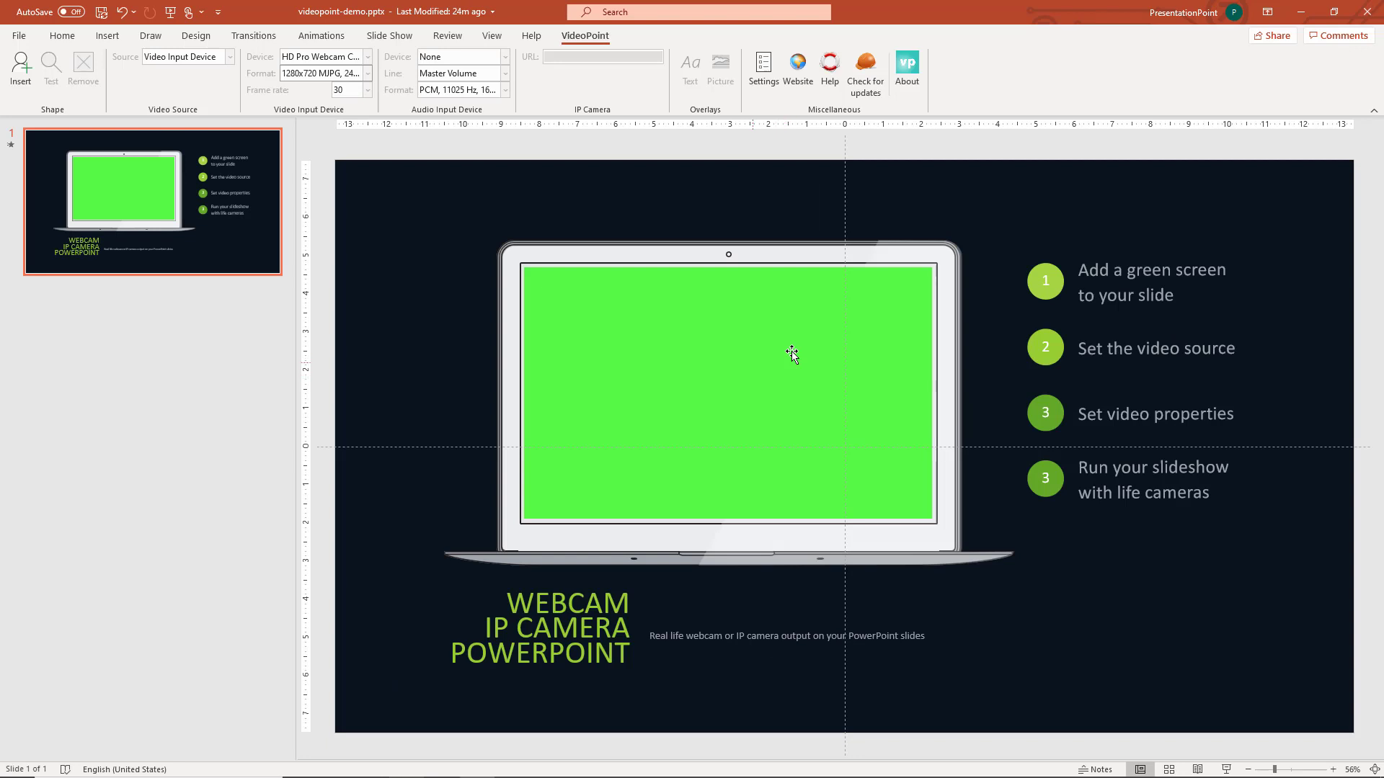
Set the green screen source to IP Camera and paste the BigBuckBunny_115k.mov stream URL.
click(792, 352)
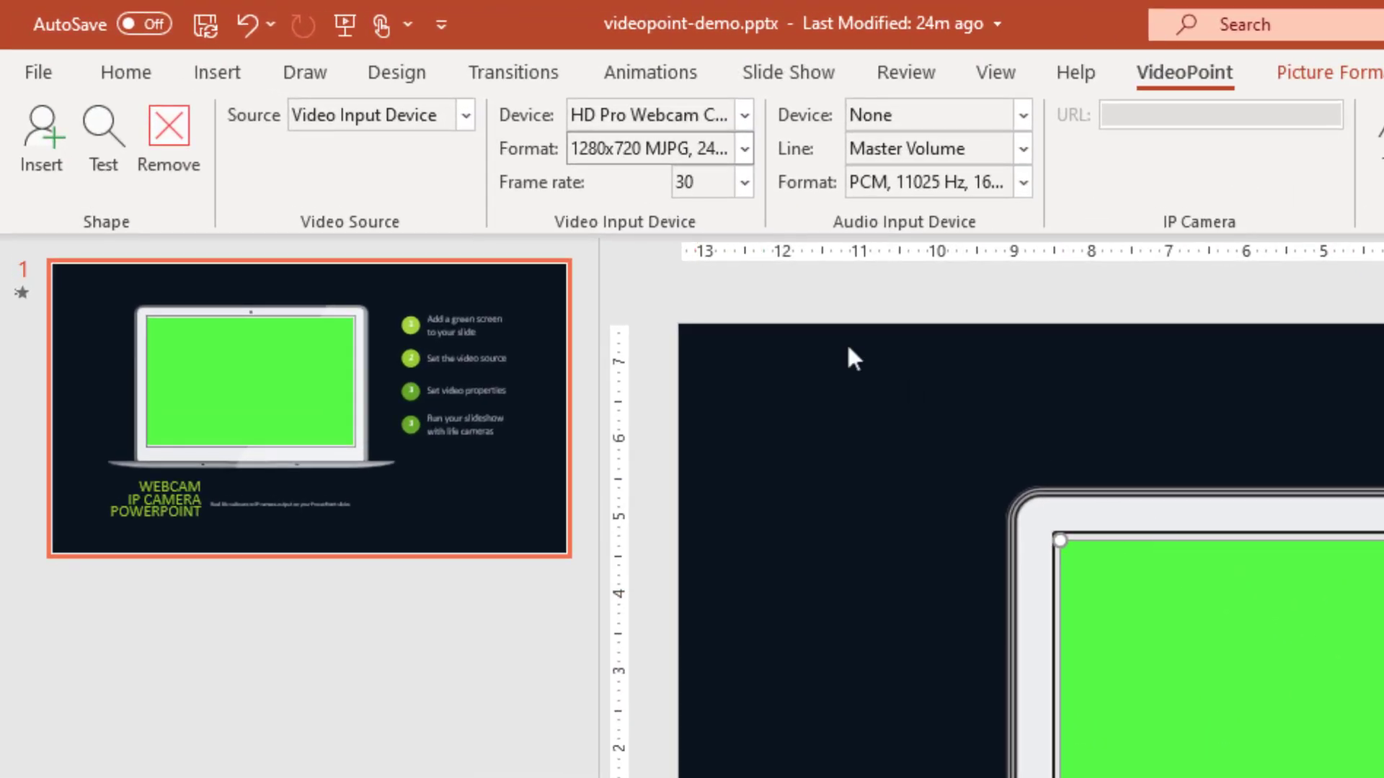
click(465, 115)
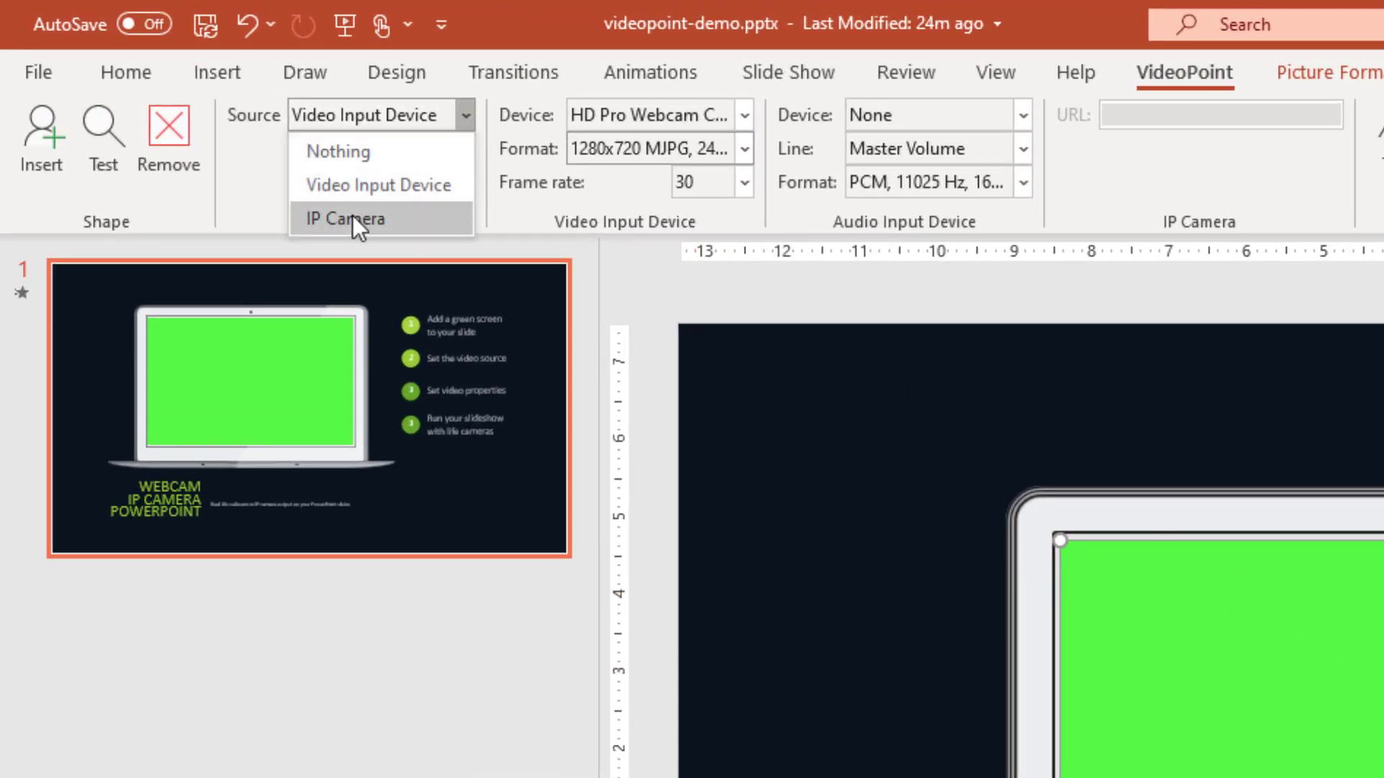
click(345, 218)
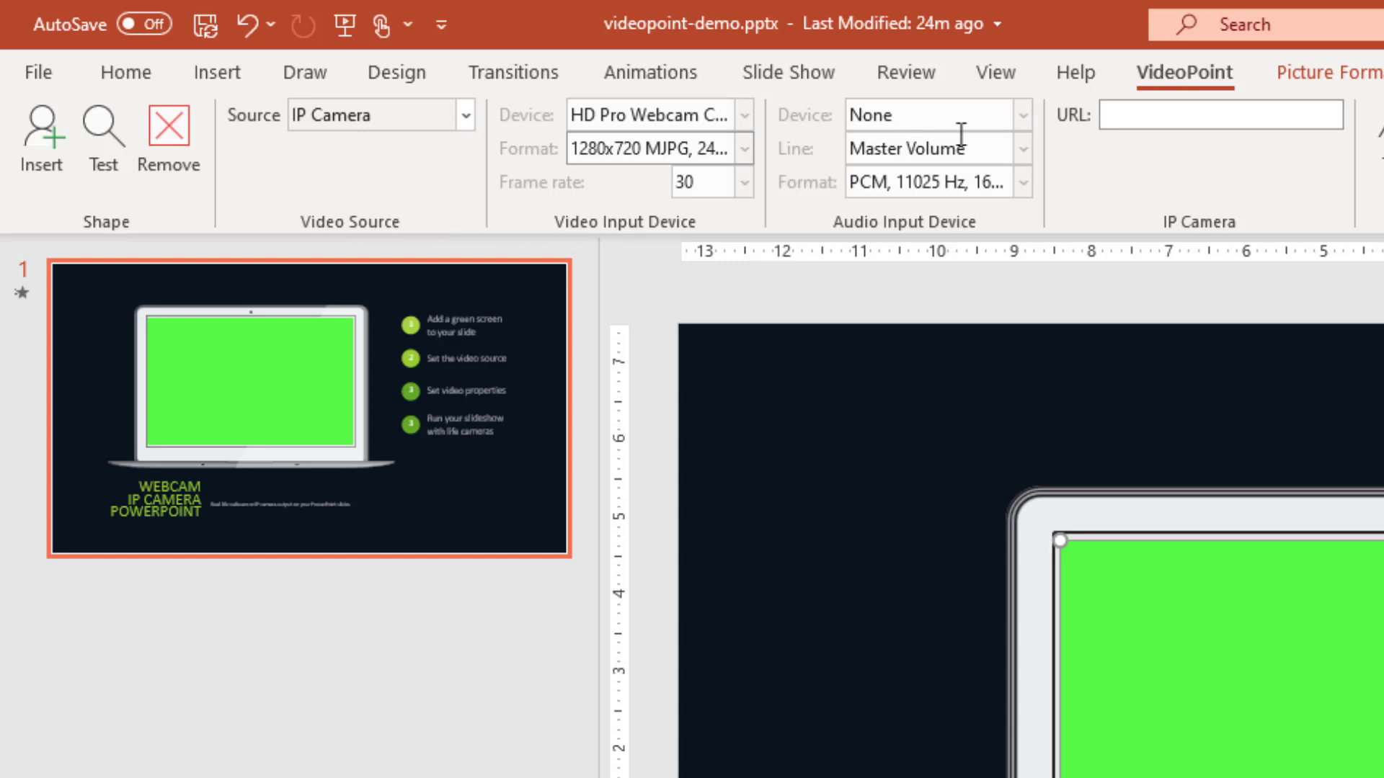
click(1220, 116)
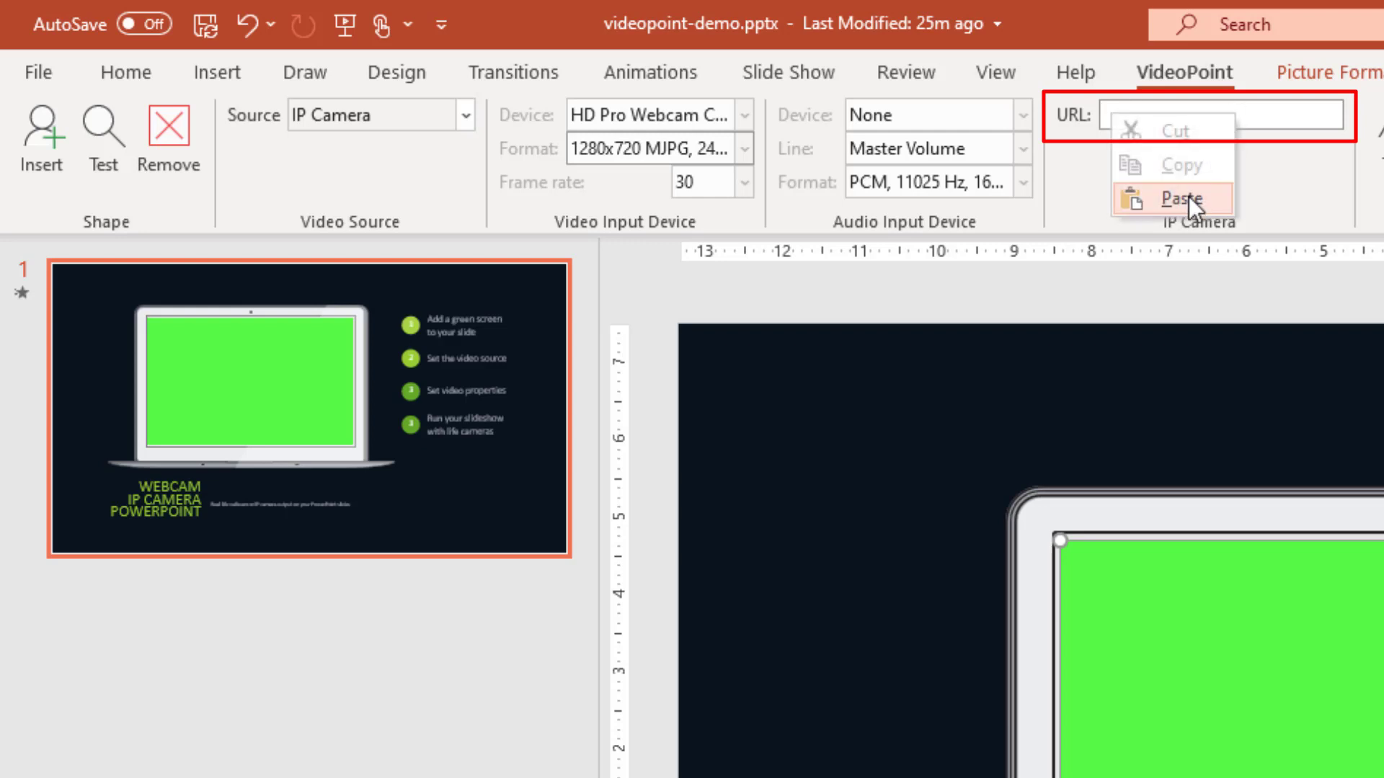
click(1180, 198)
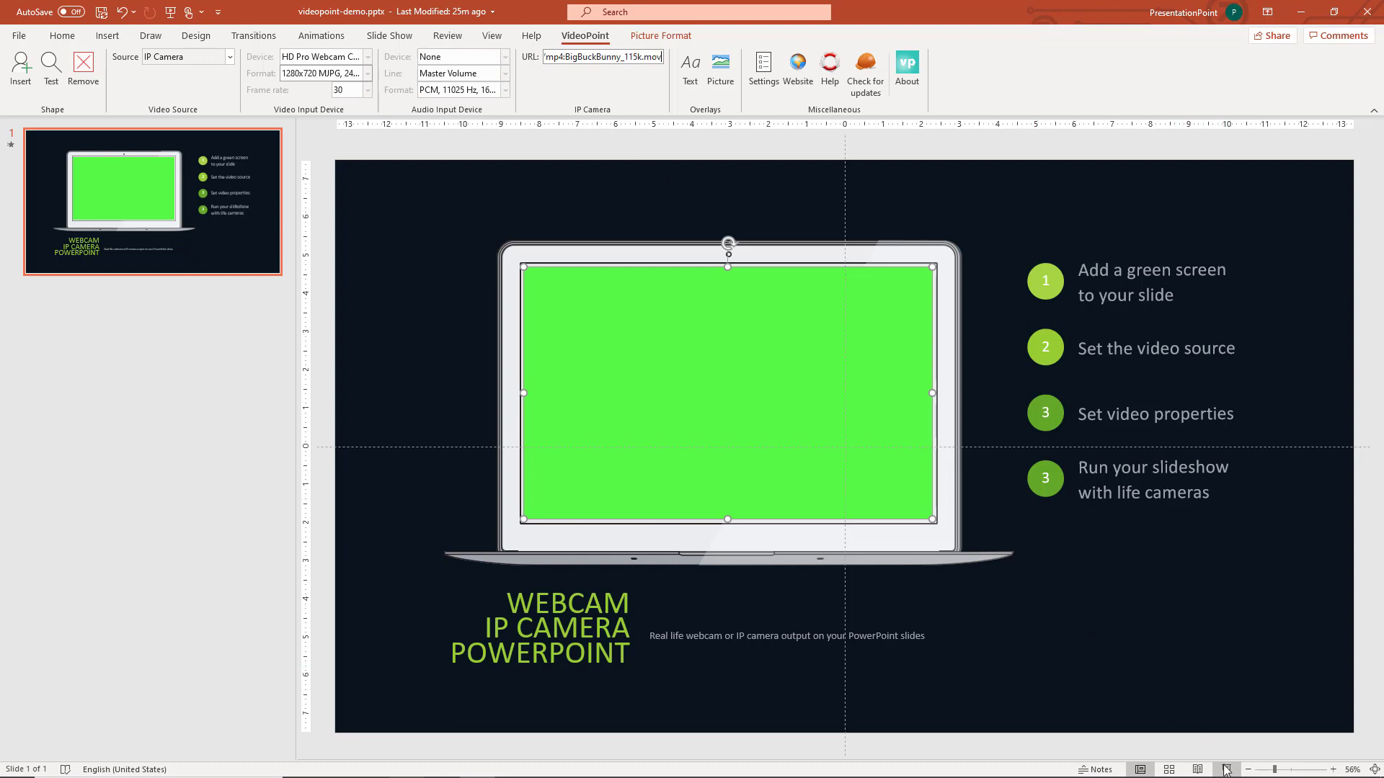
Return the green screen source to the webcam Video Input Device.
key(F5)
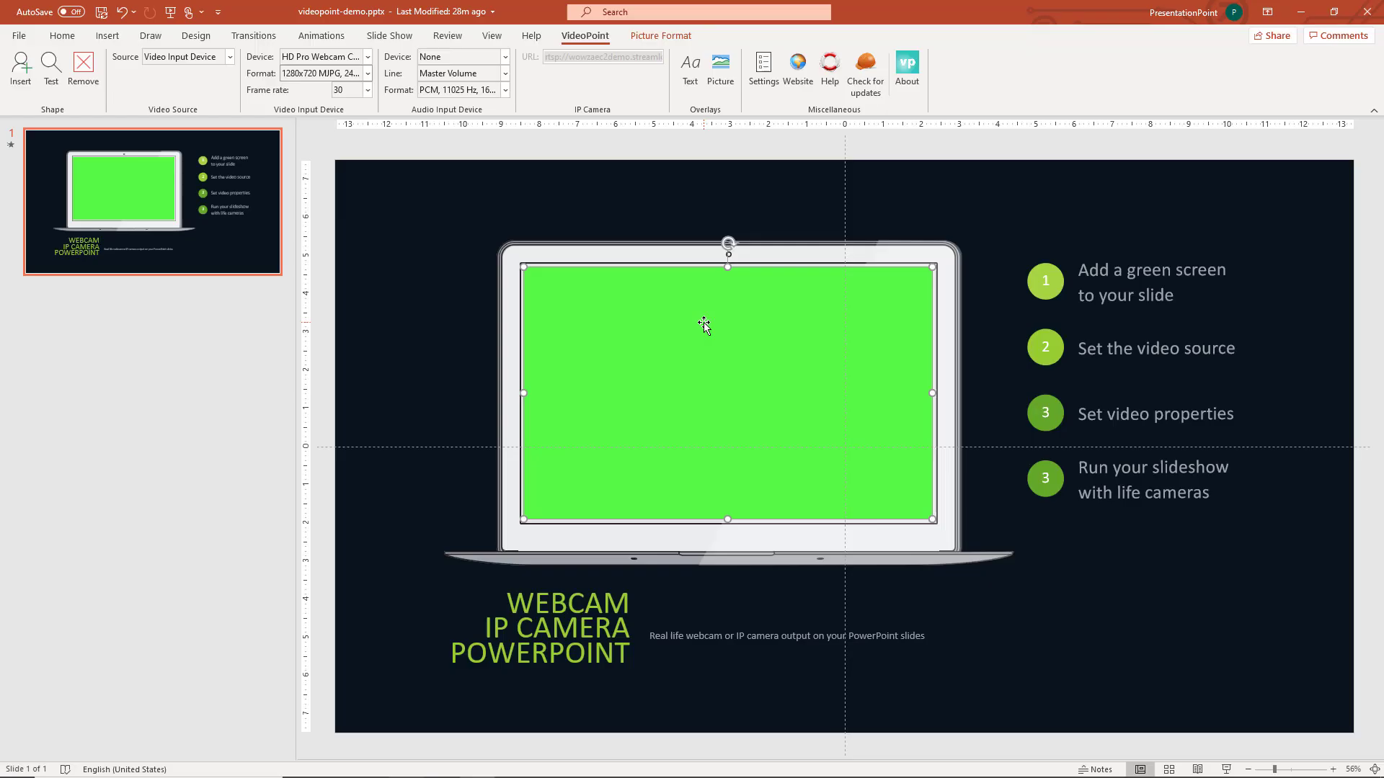
mouse_move(690, 64)
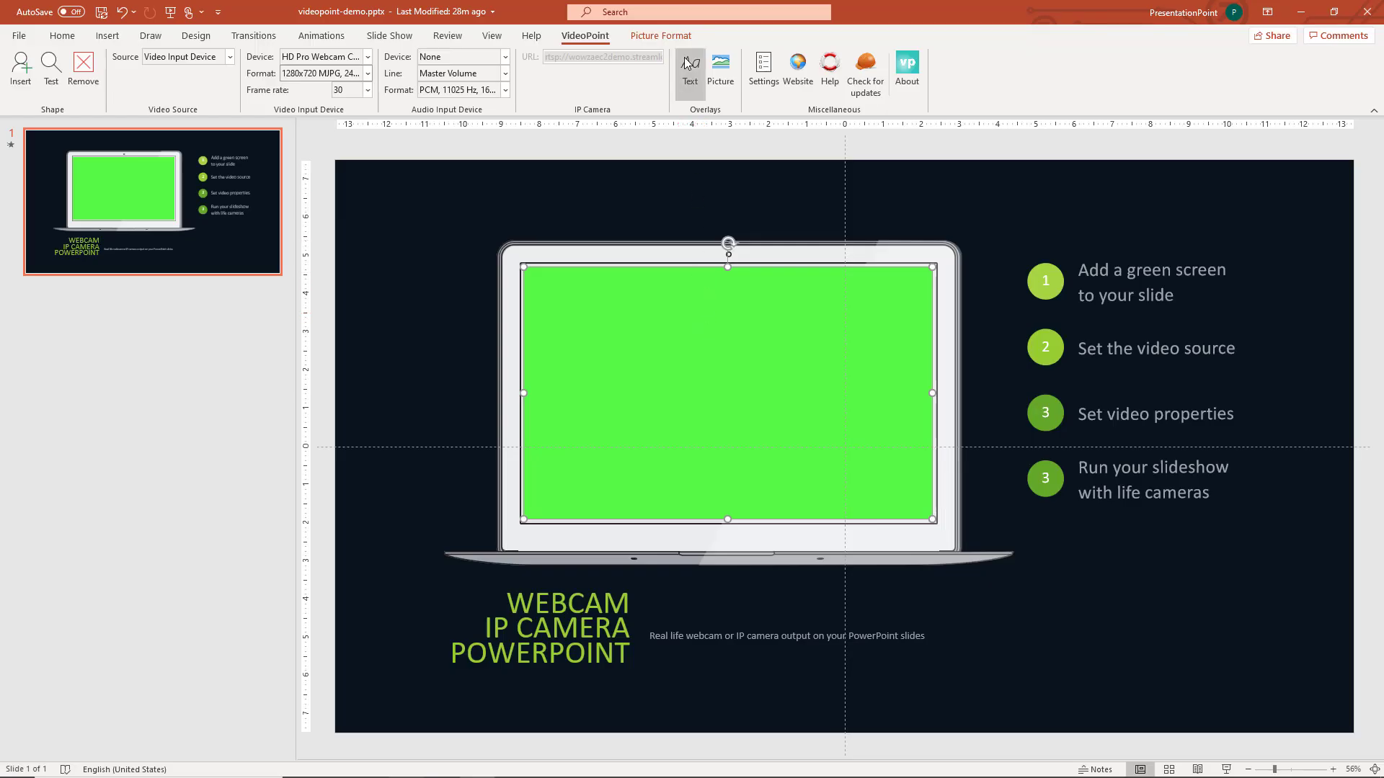
Enable a text overlay reading 'VideoPoint' on the green screen.
click(690, 68)
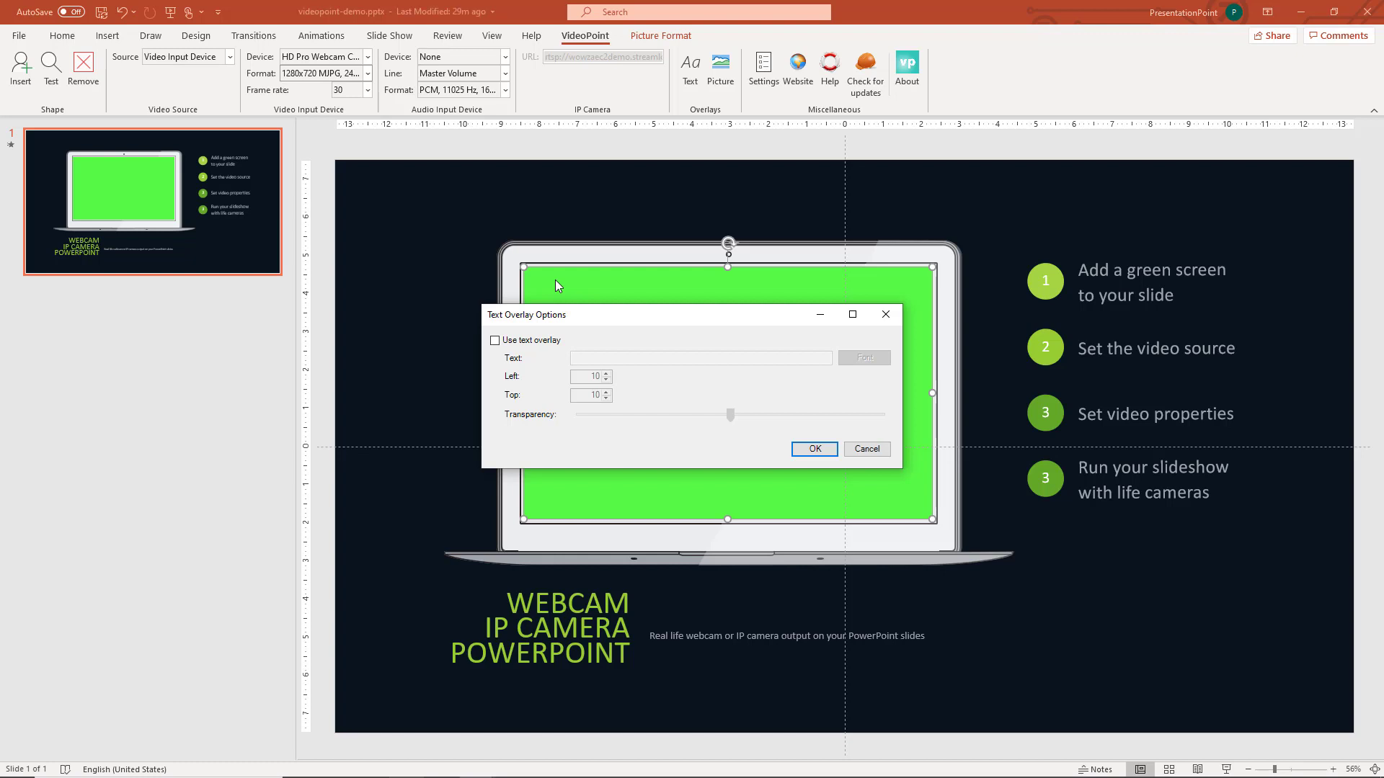
click(493, 340)
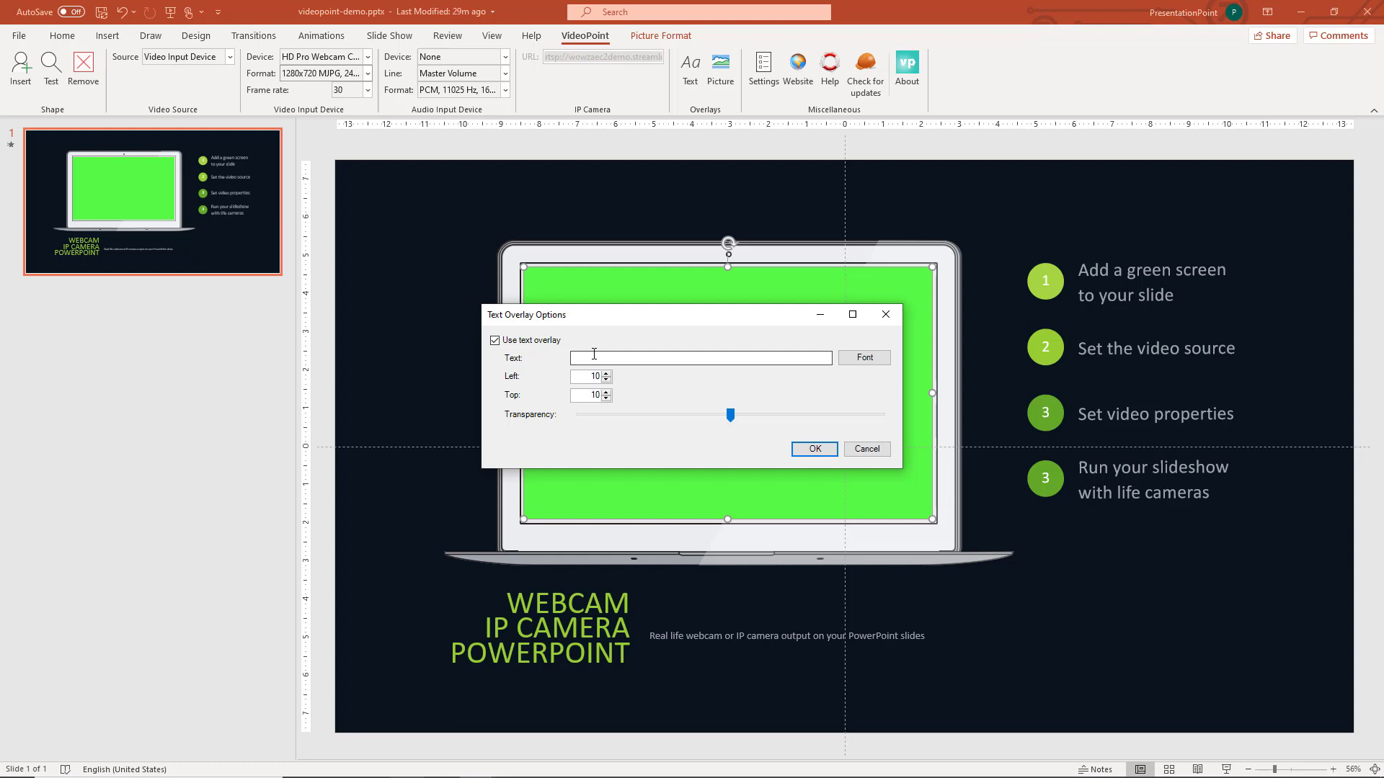
text(Video)
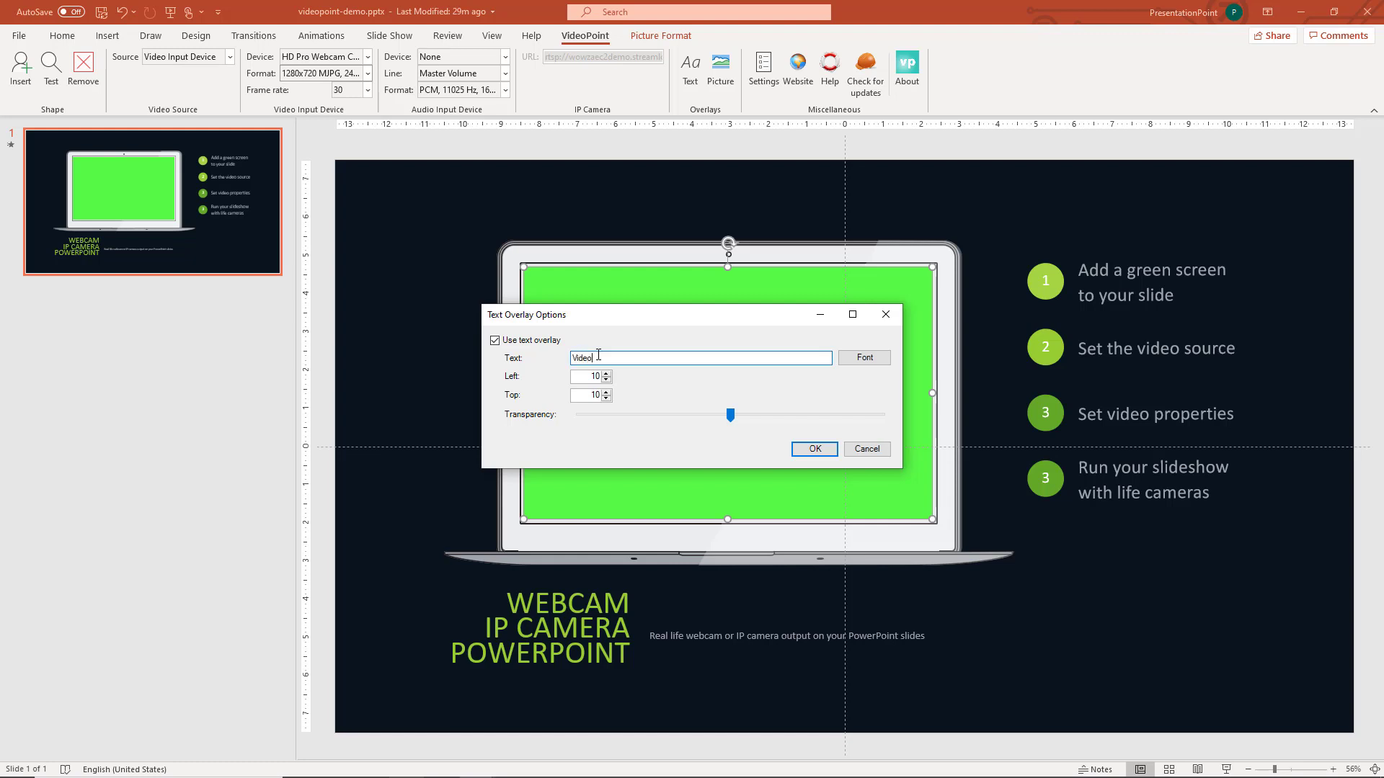
text(Point)
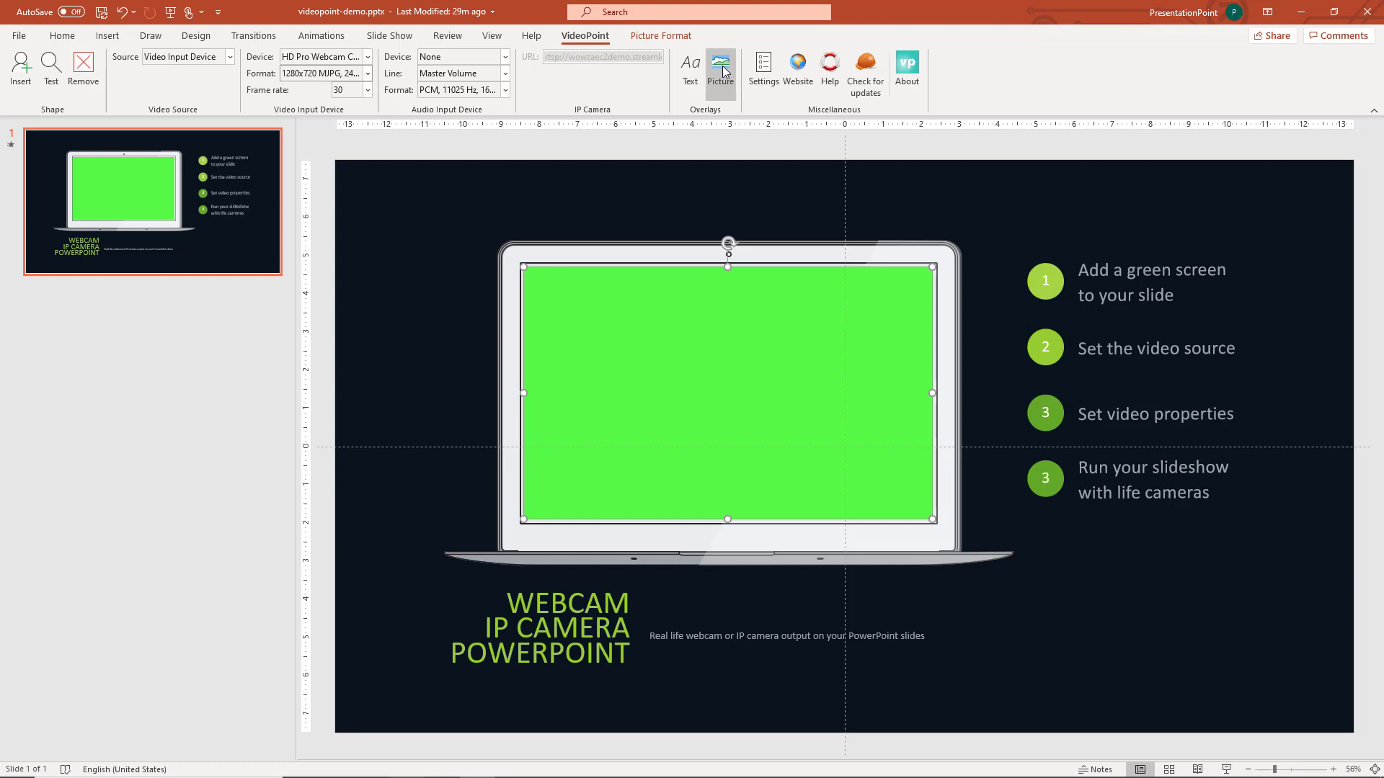
Enable the vp.png image overlay and confirm with OK.
click(720, 62)
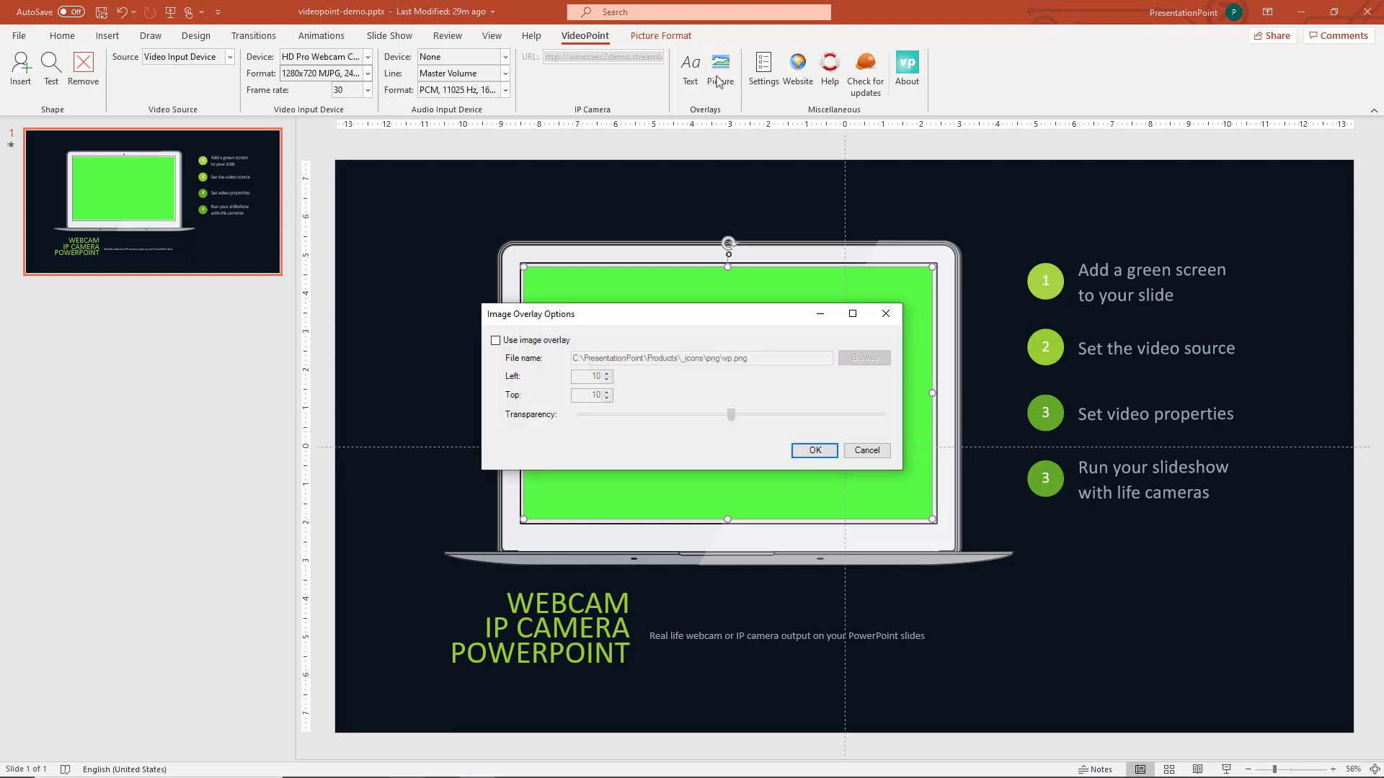
click(495, 340)
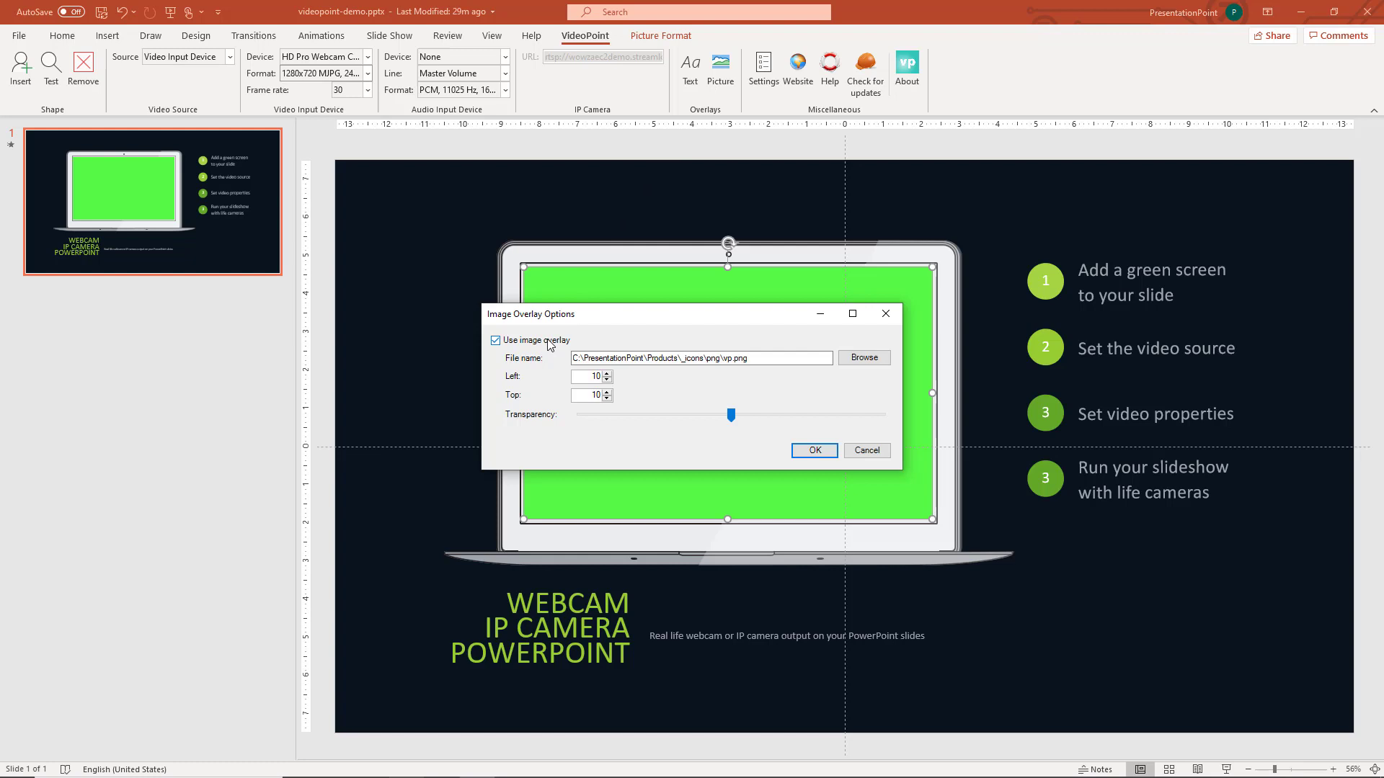
click(733, 358)
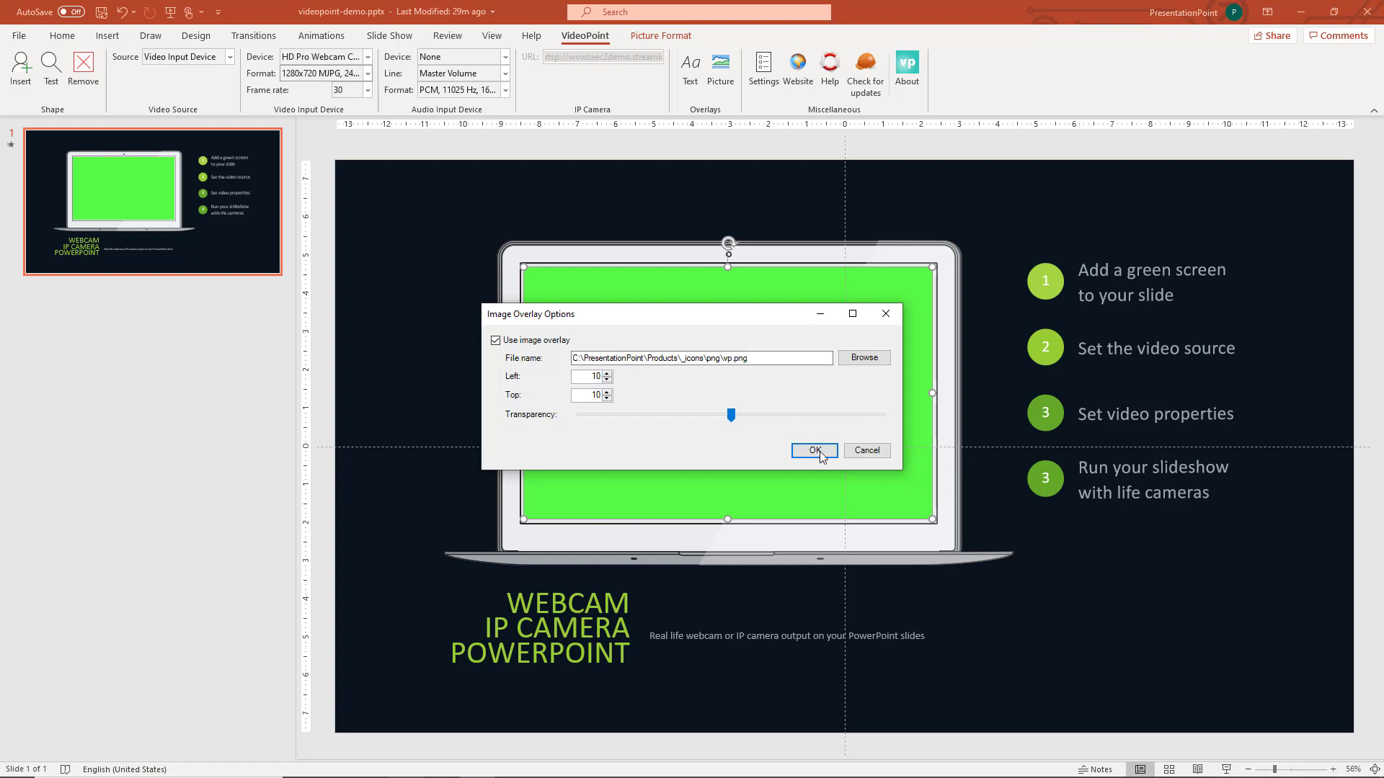
click(813, 451)
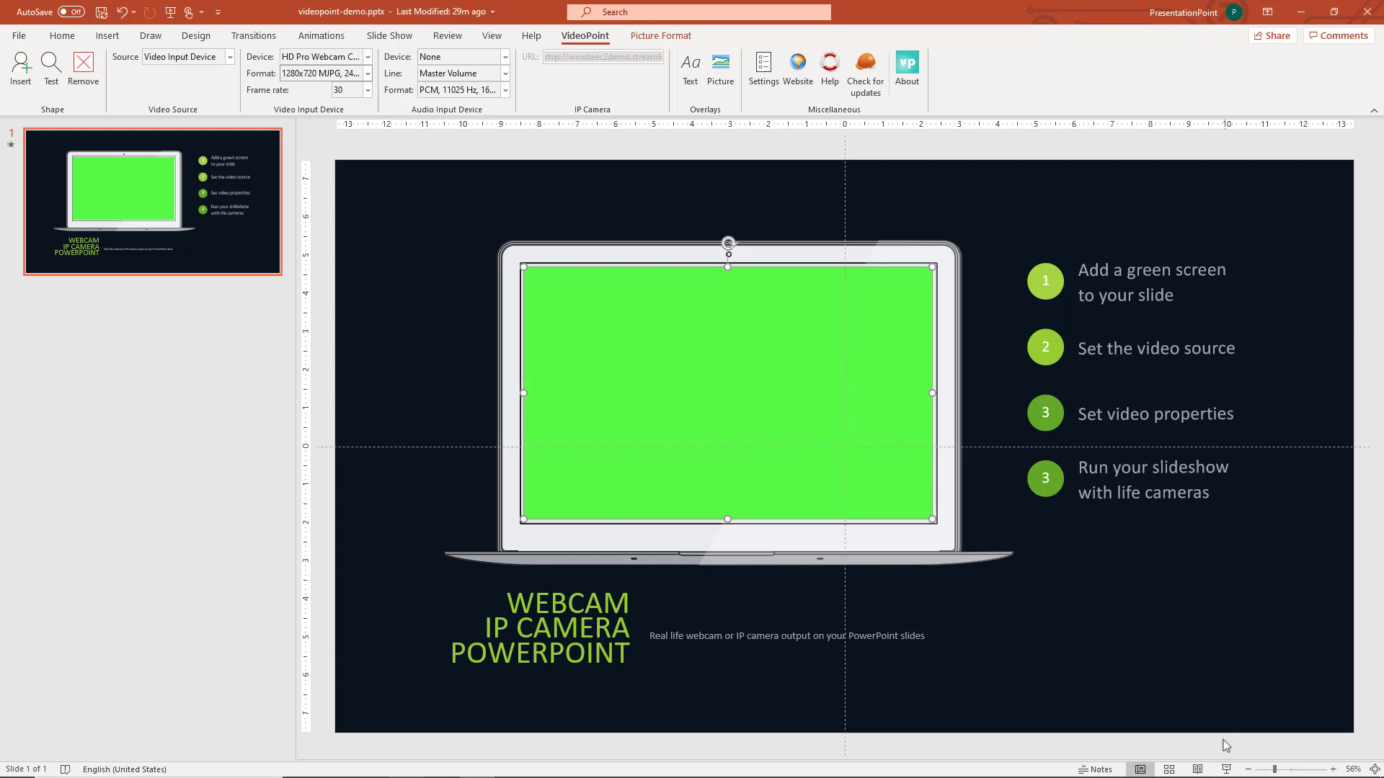
Start the slideshow with F5 to see live video with the vp logo.
key(F5)
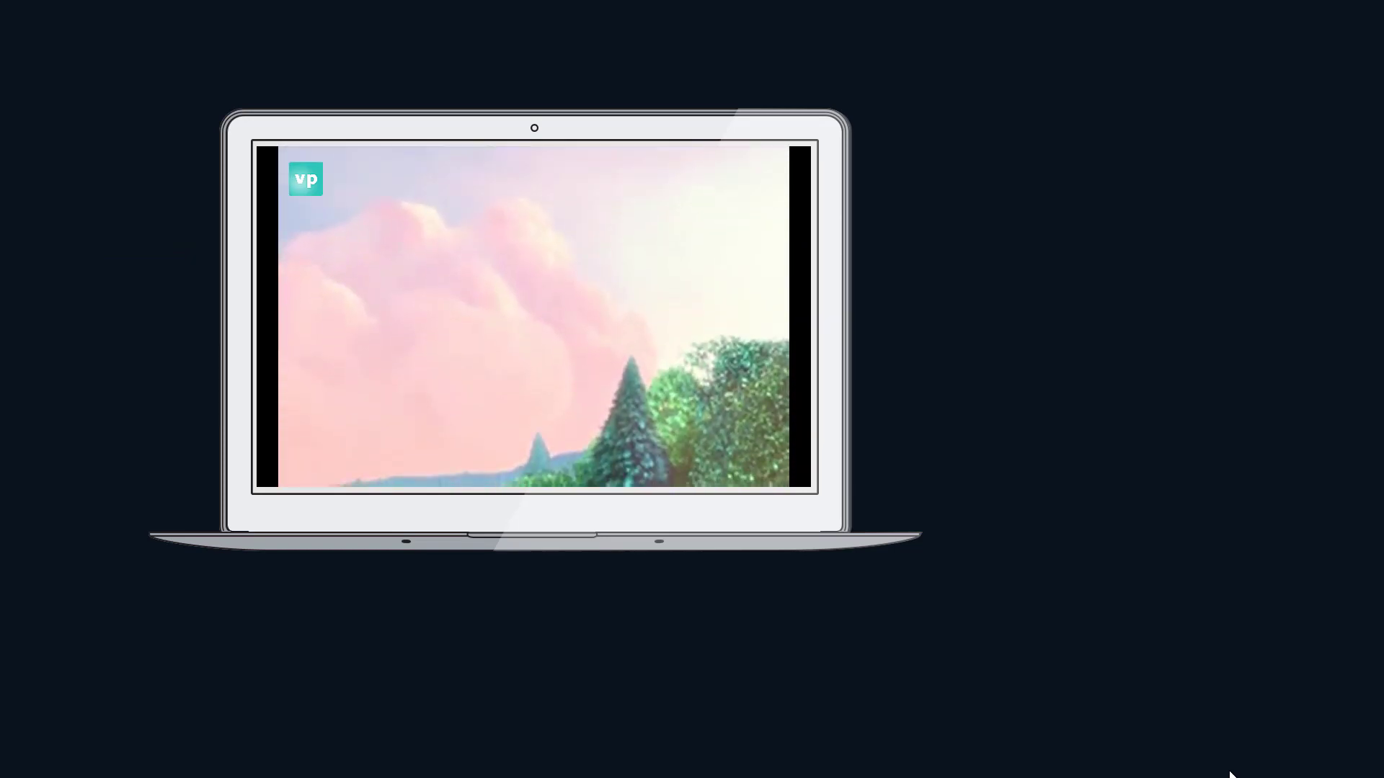